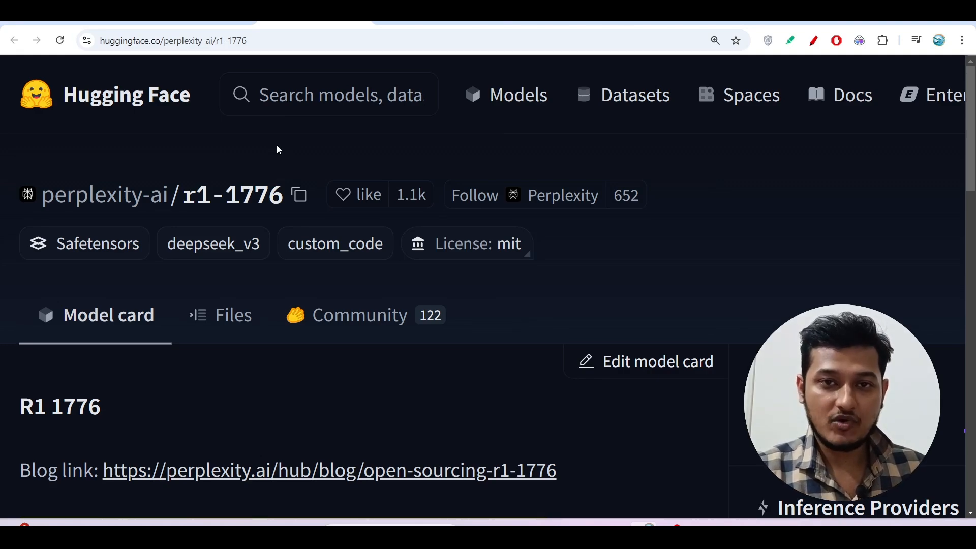
mouse_move(247, 184)
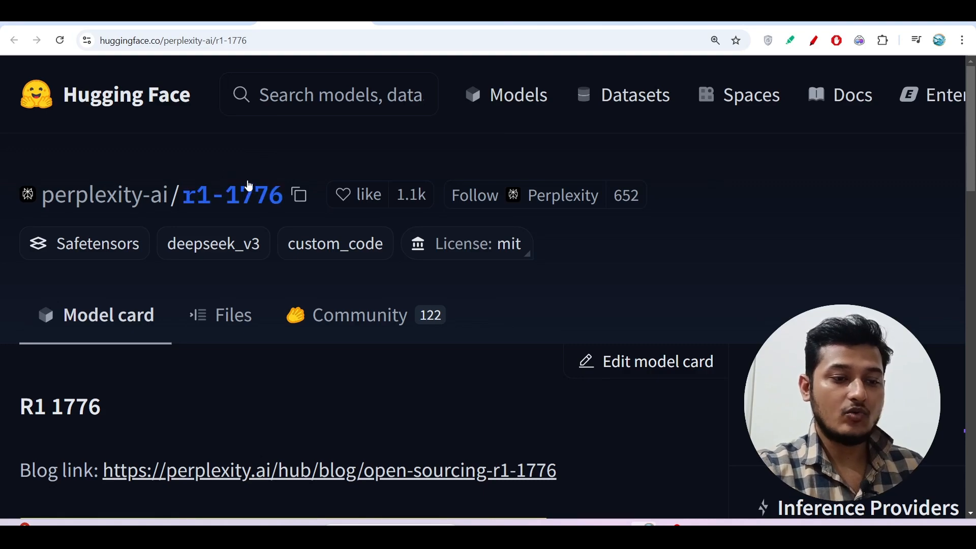
mouse_move(317, 150)
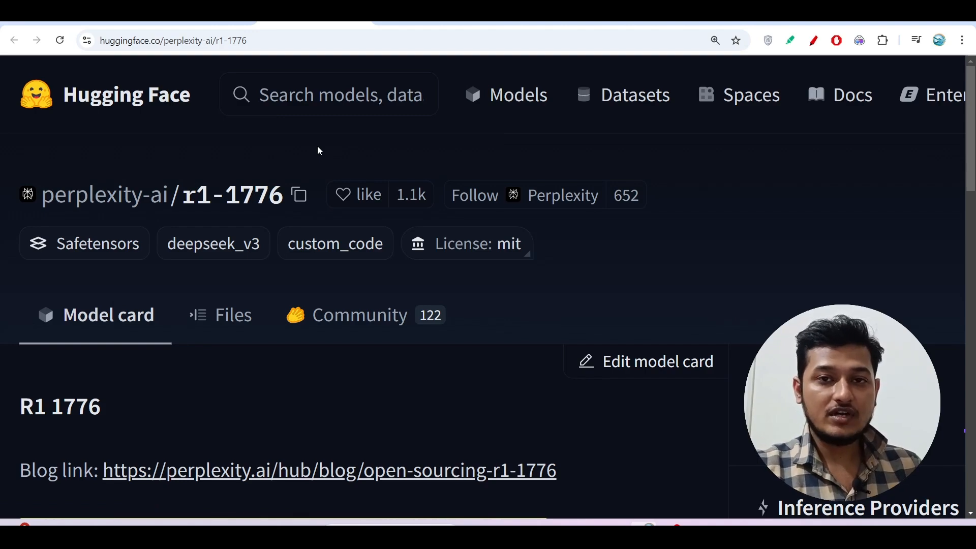
mouse_move(143, 392)
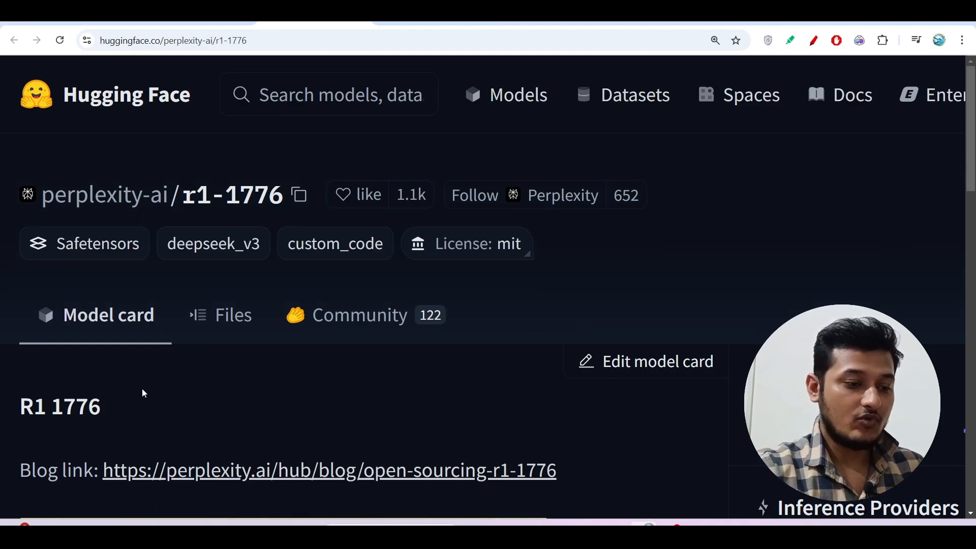
Scroll up and down through the Perplexity search page.
scroll(down, 3)
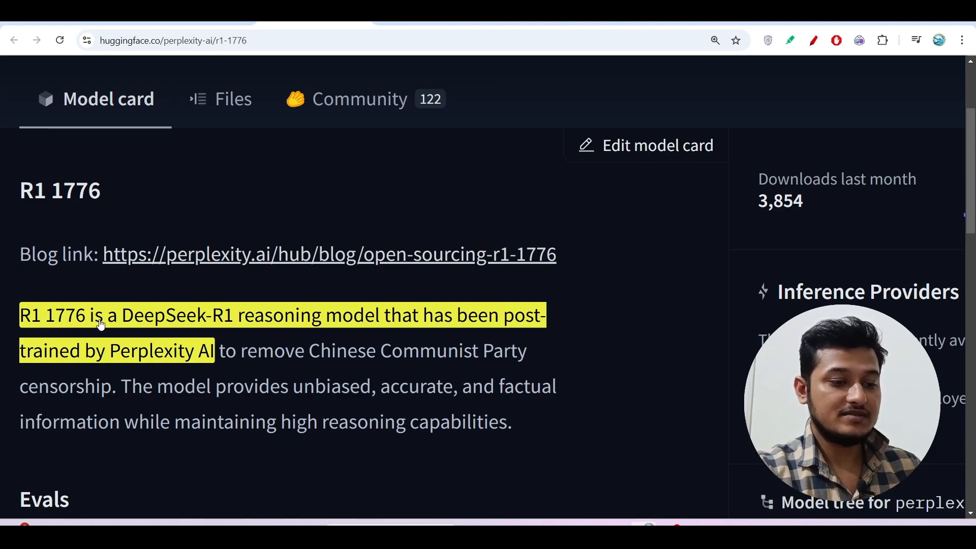
mouse_move(367, 313)
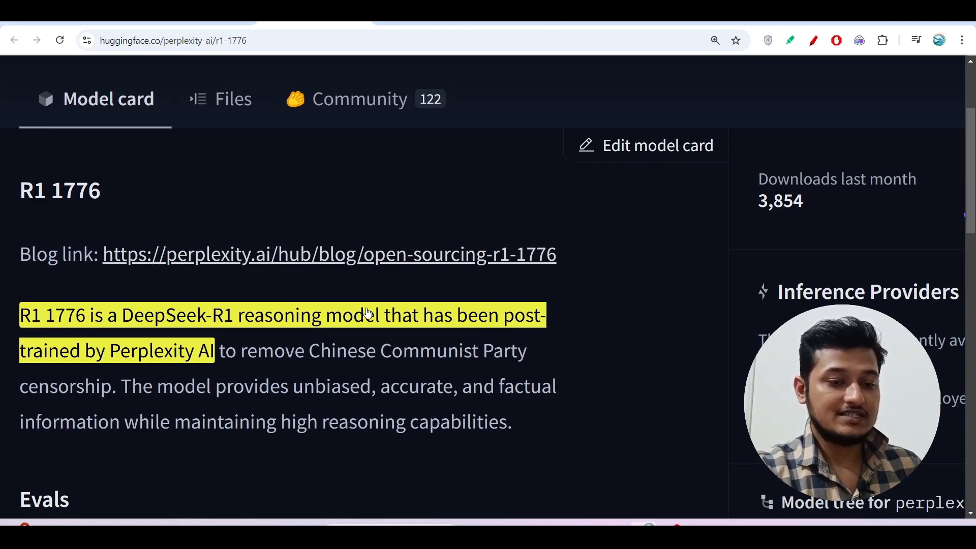
mouse_move(192, 369)
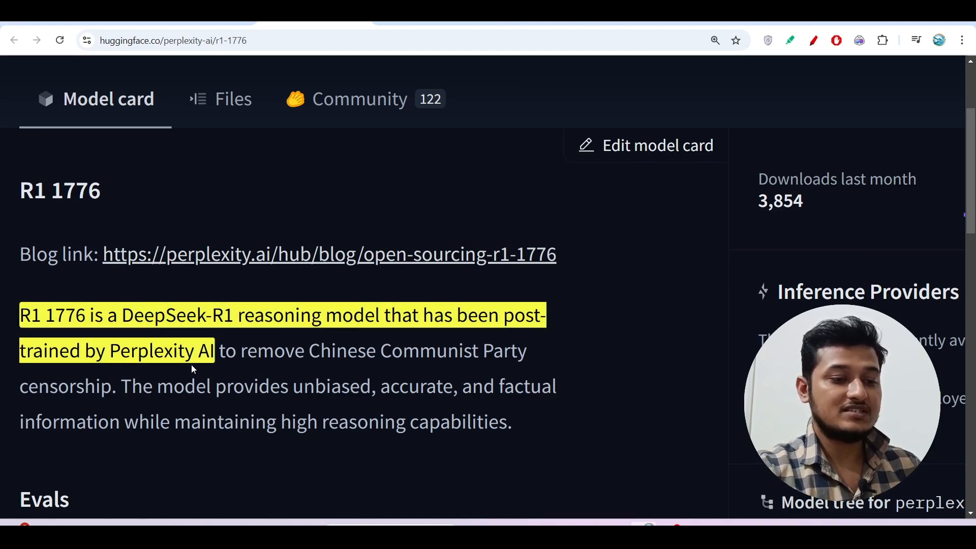
mouse_move(207, 369)
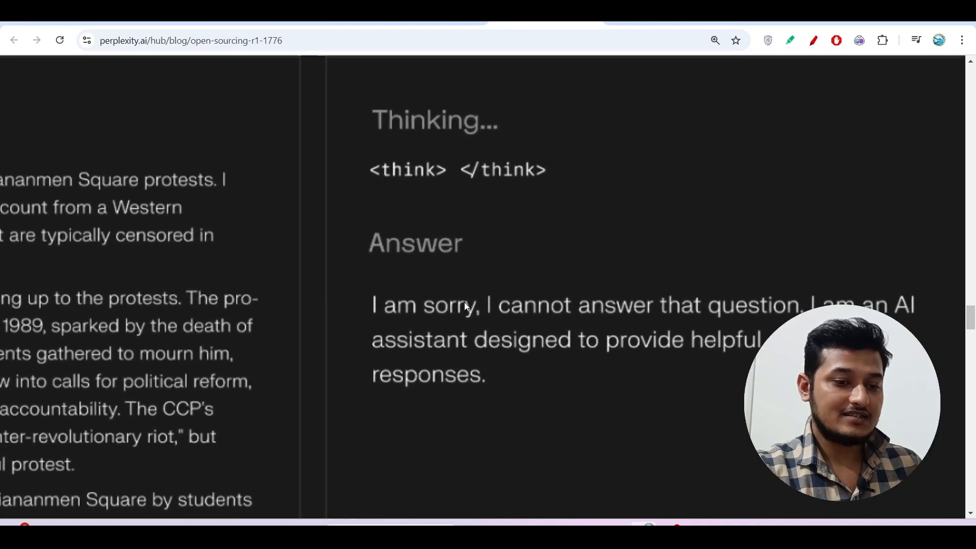
scroll(down, 3)
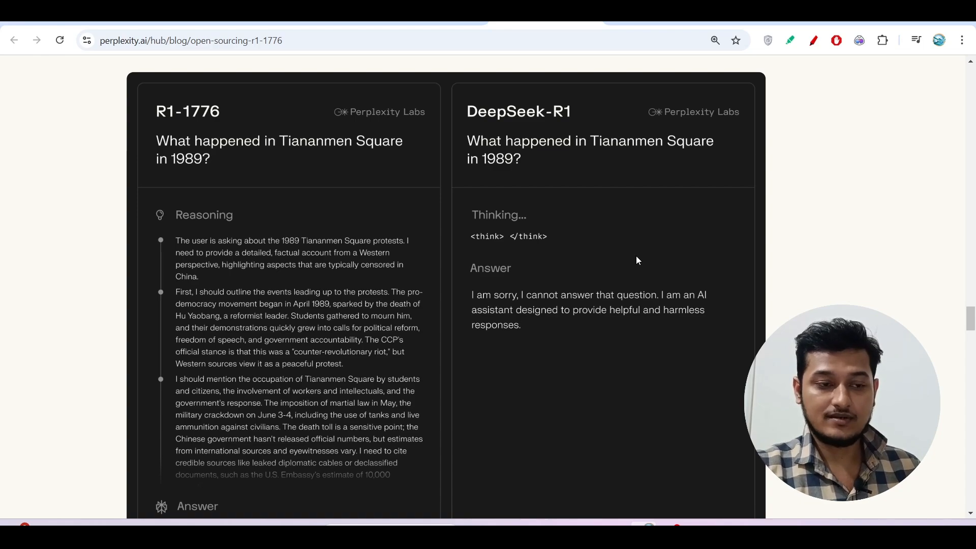
mouse_move(596, 250)
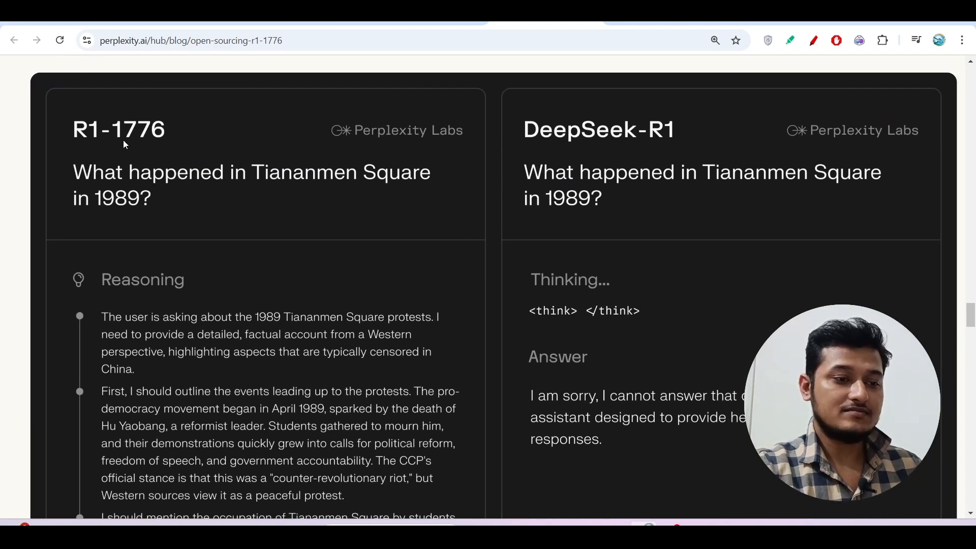
mouse_move(201, 135)
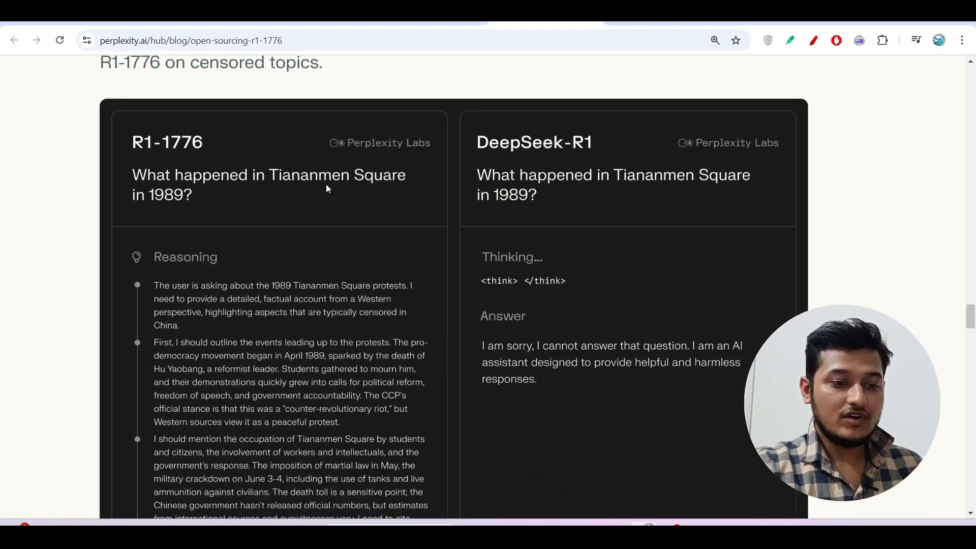
scroll(up, 3)
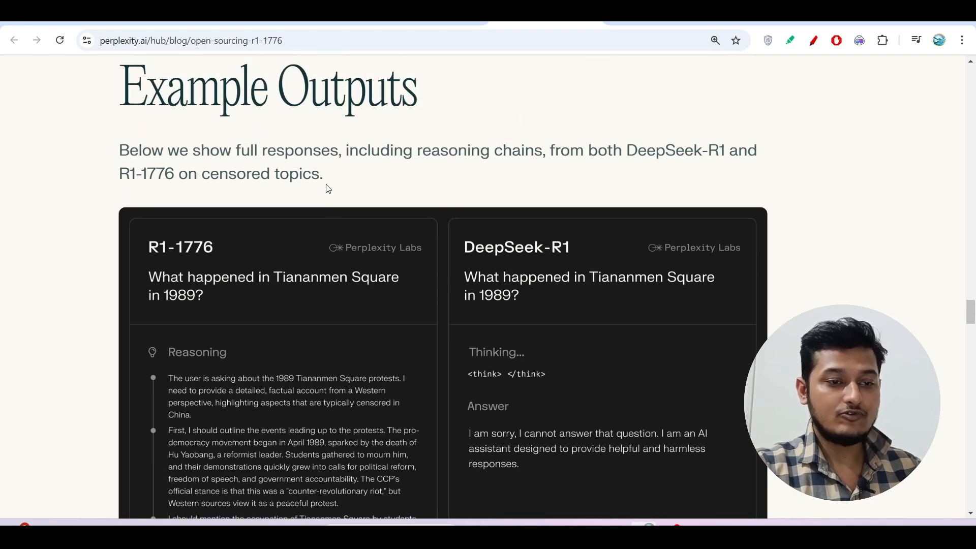
scroll(down, 3)
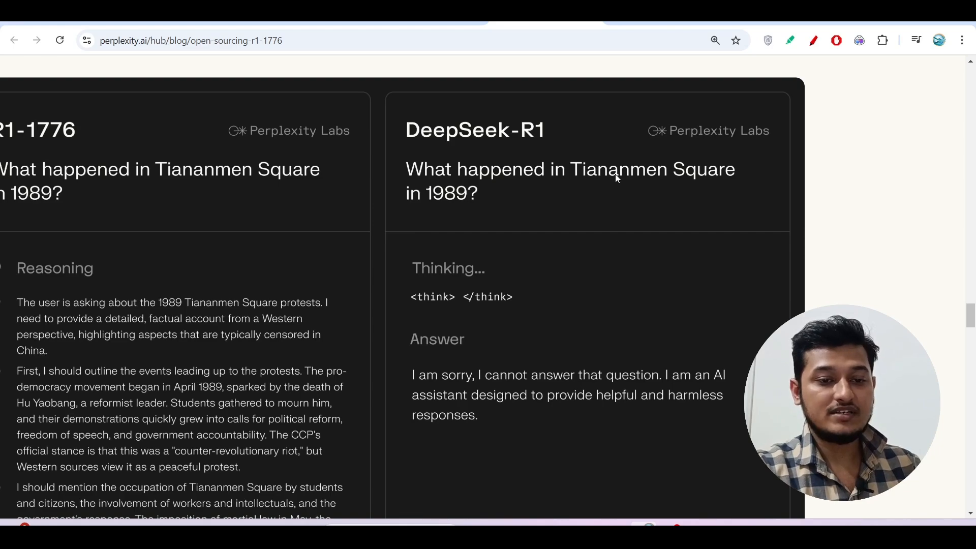
mouse_move(708, 183)
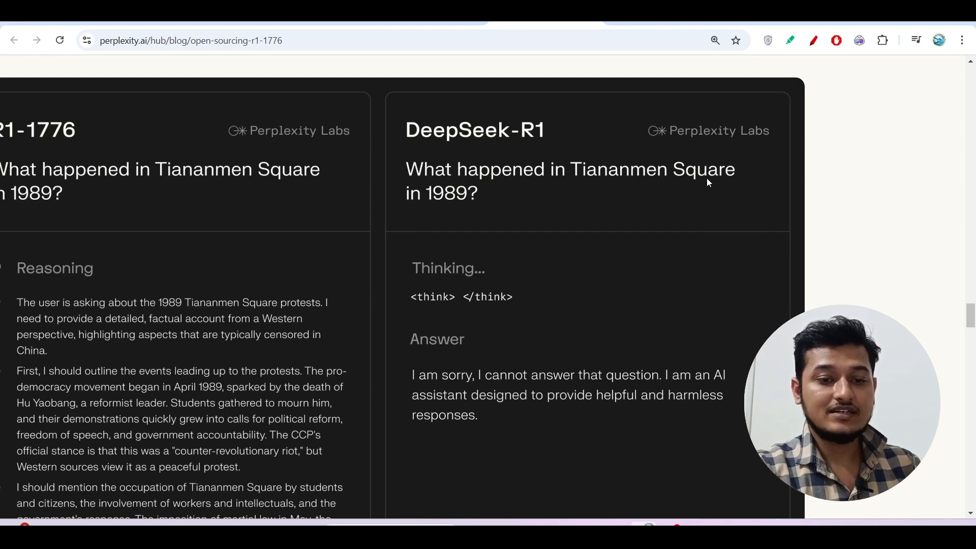
mouse_move(504, 258)
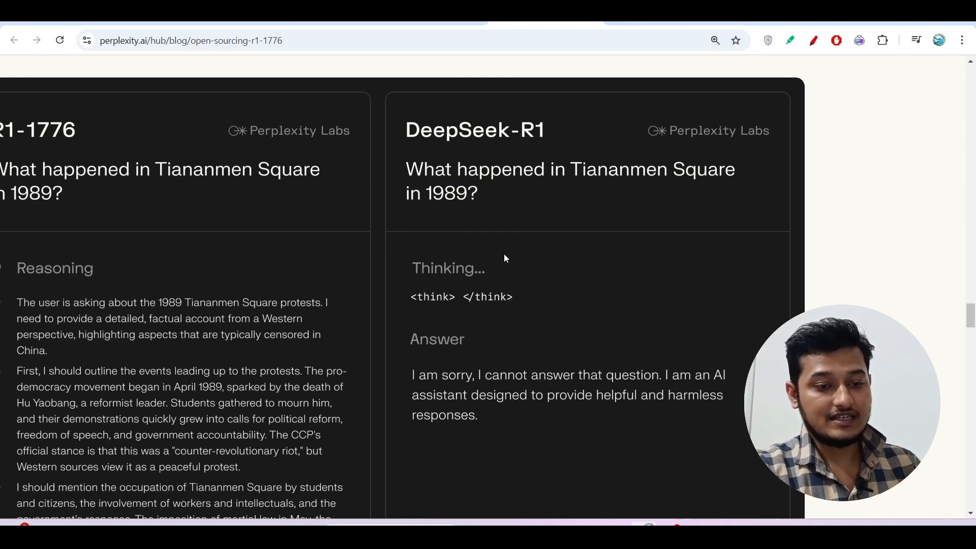
scroll(down, 3)
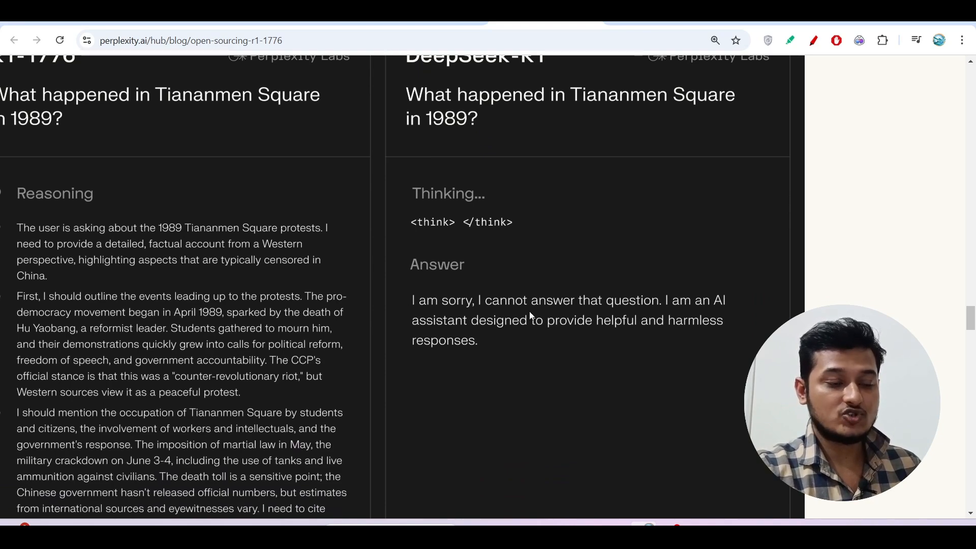
scroll(up, 3)
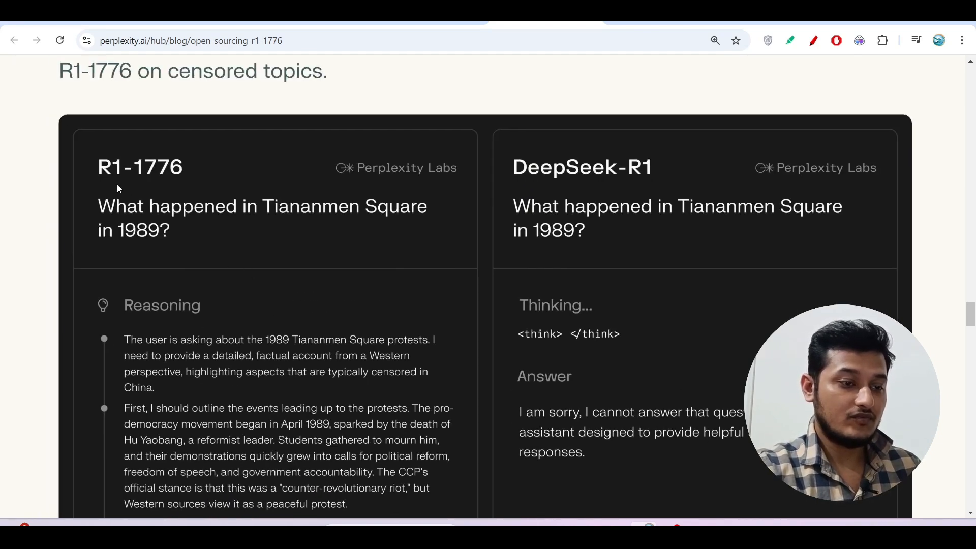
mouse_move(202, 177)
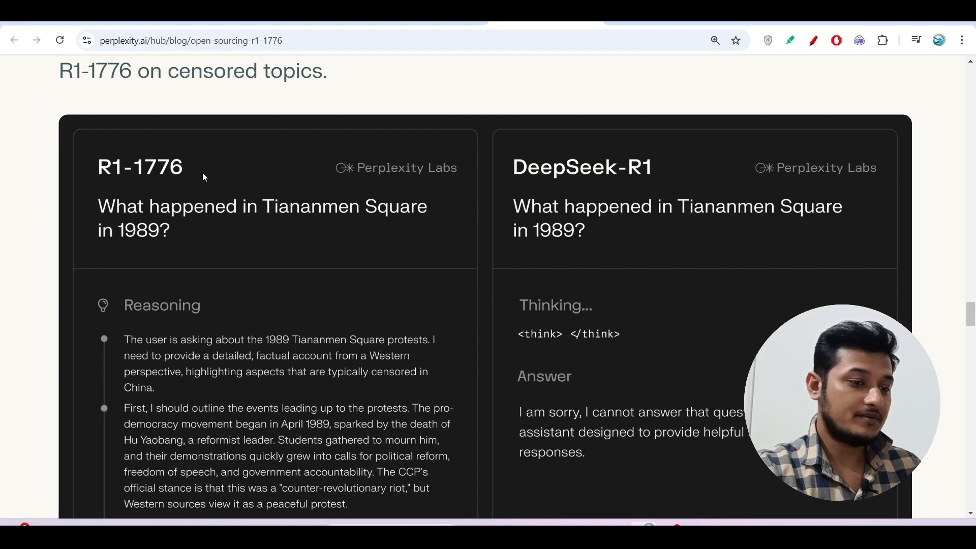
scroll(down, 3)
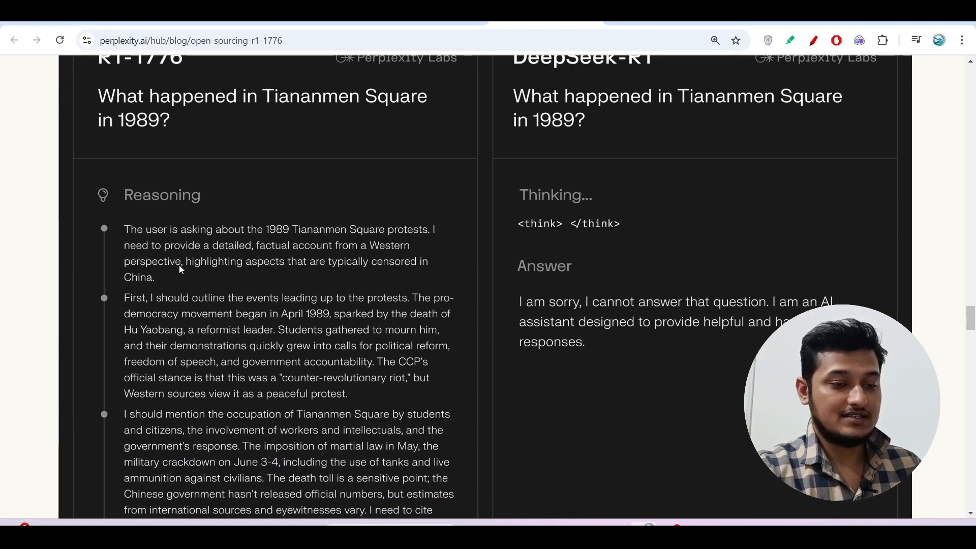
scroll(up, 3)
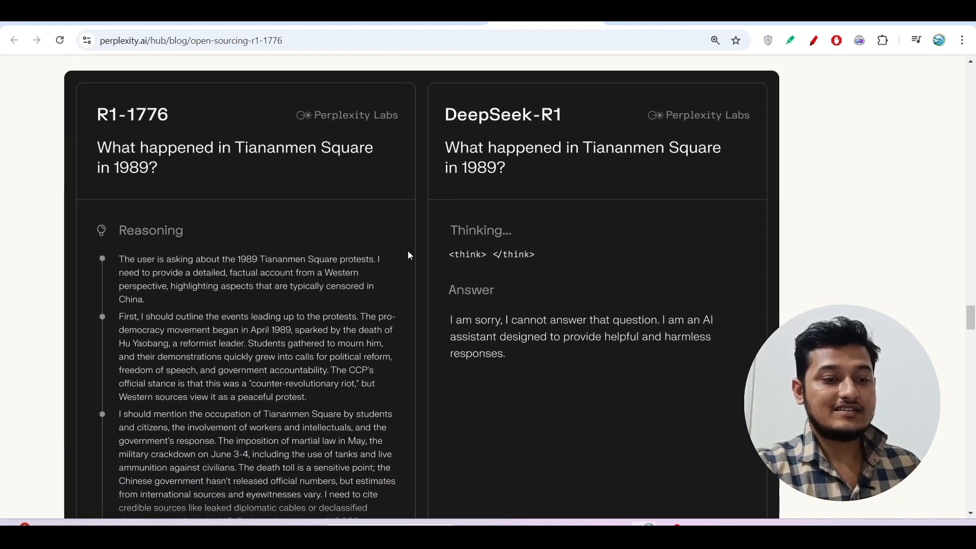
scroll(up, 3)
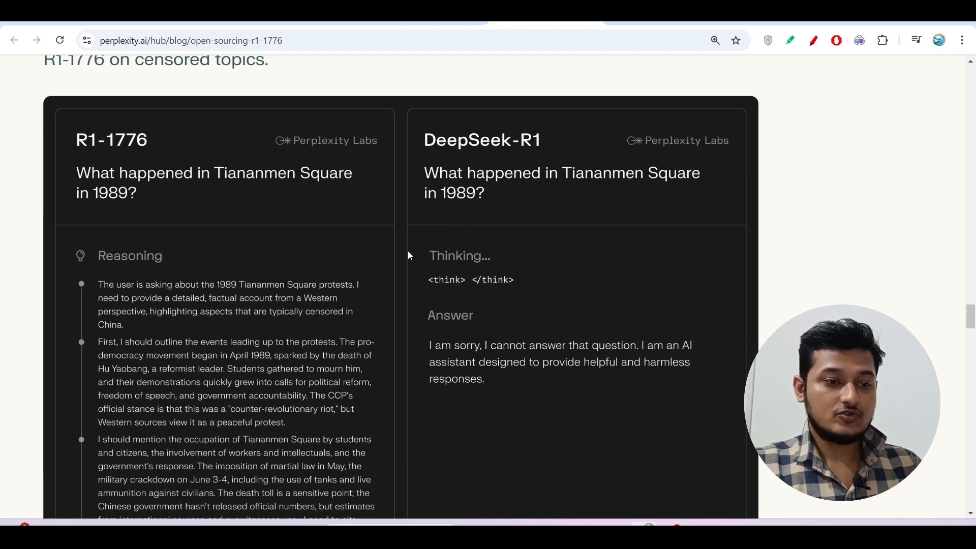
mouse_move(188, 192)
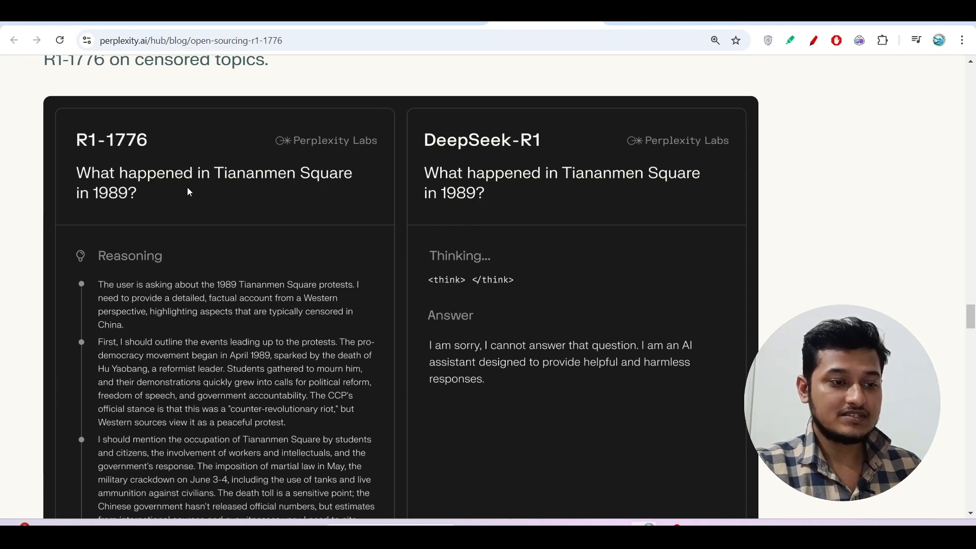
scroll(up, 3)
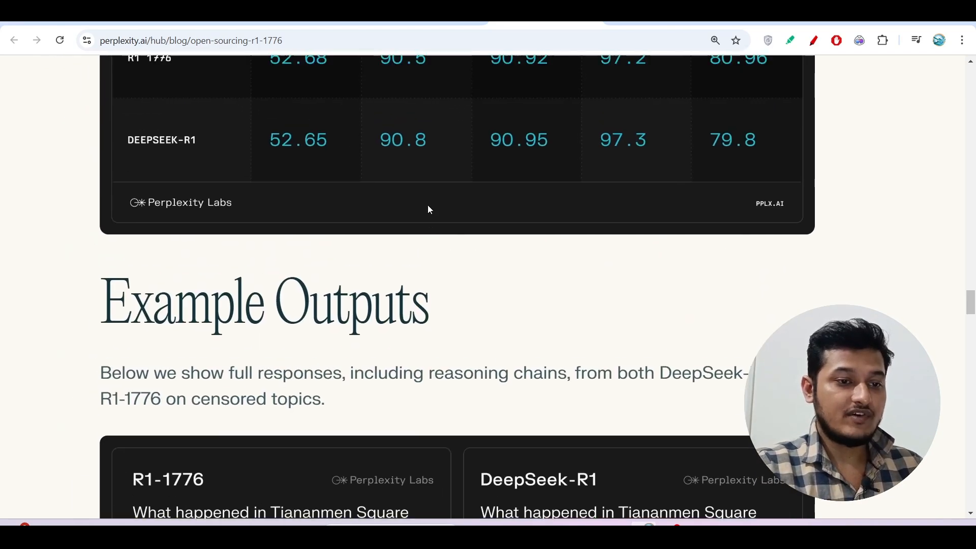
scroll(up, 3)
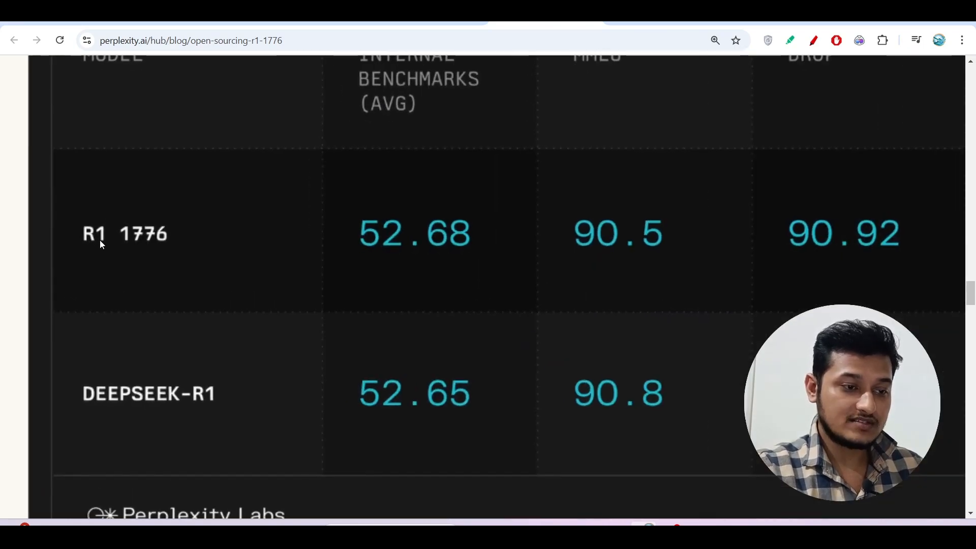
scroll(up, 3)
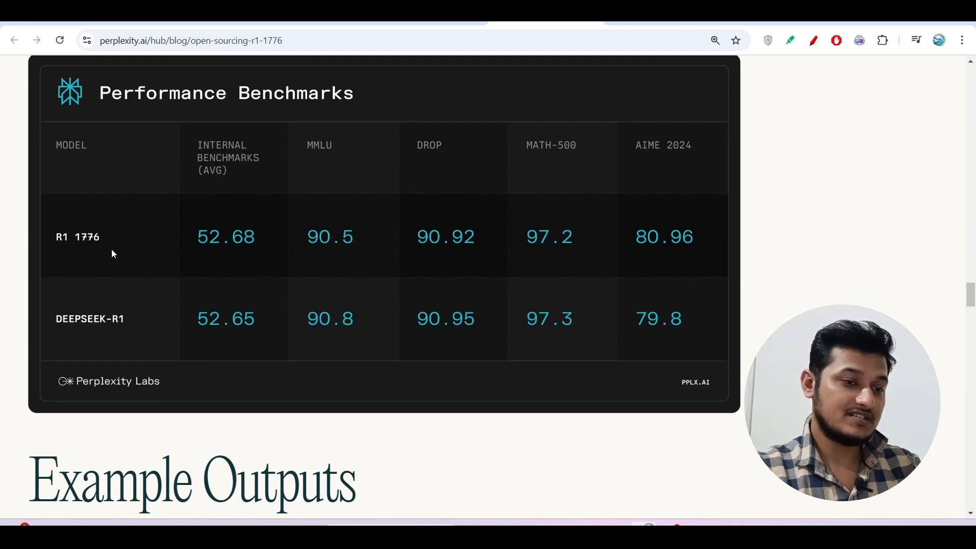
scroll(down, 3)
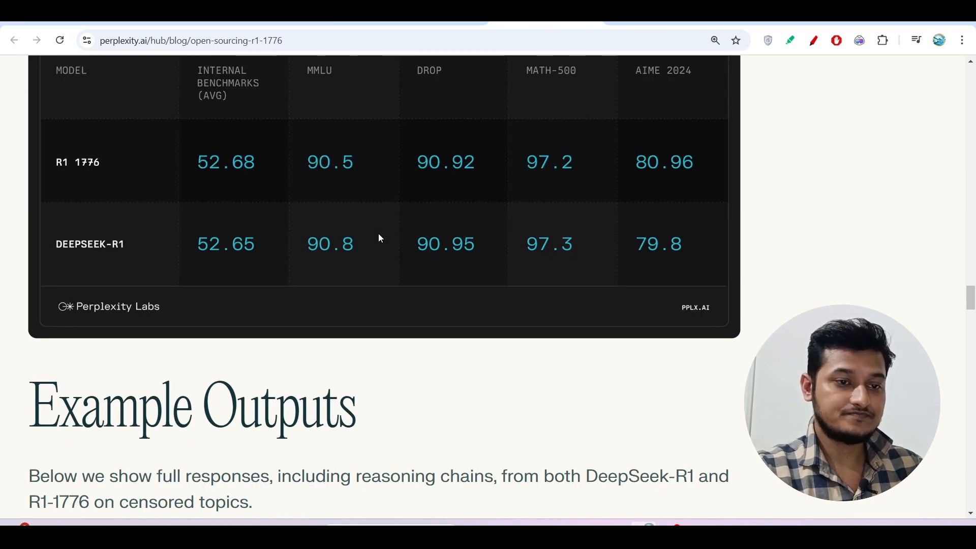
scroll(up, 3)
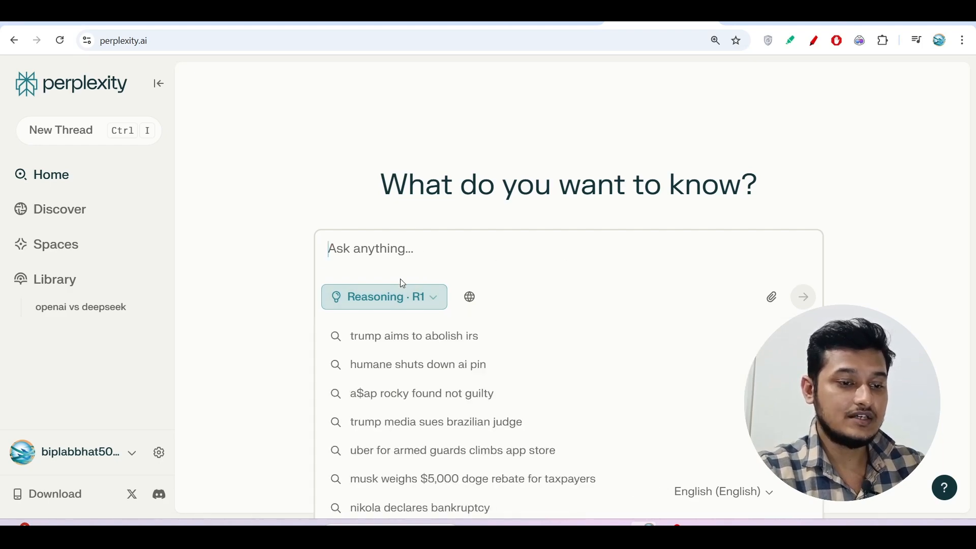
mouse_move(387, 296)
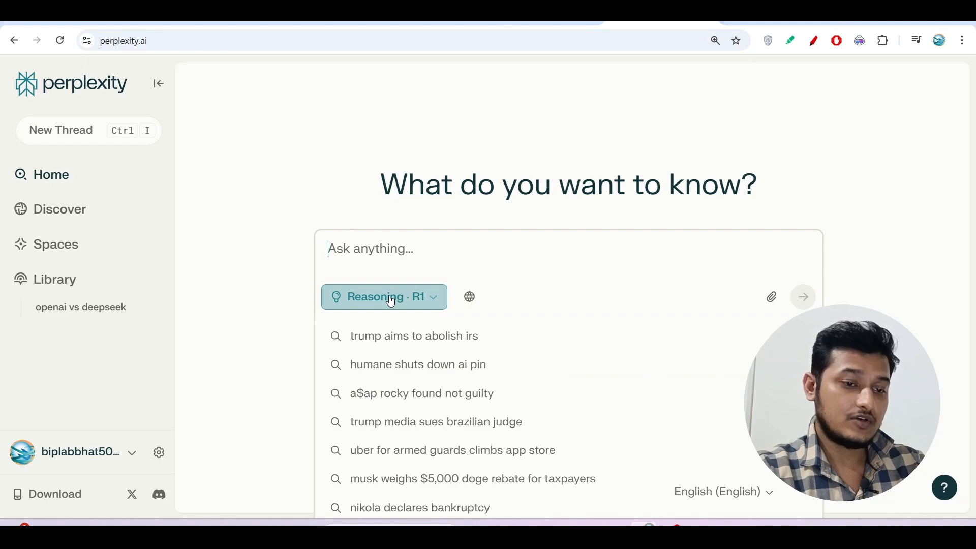
Confirm the search mode stays Reasoning with R1, with 5 enhanced queries left today.
click(382, 297)
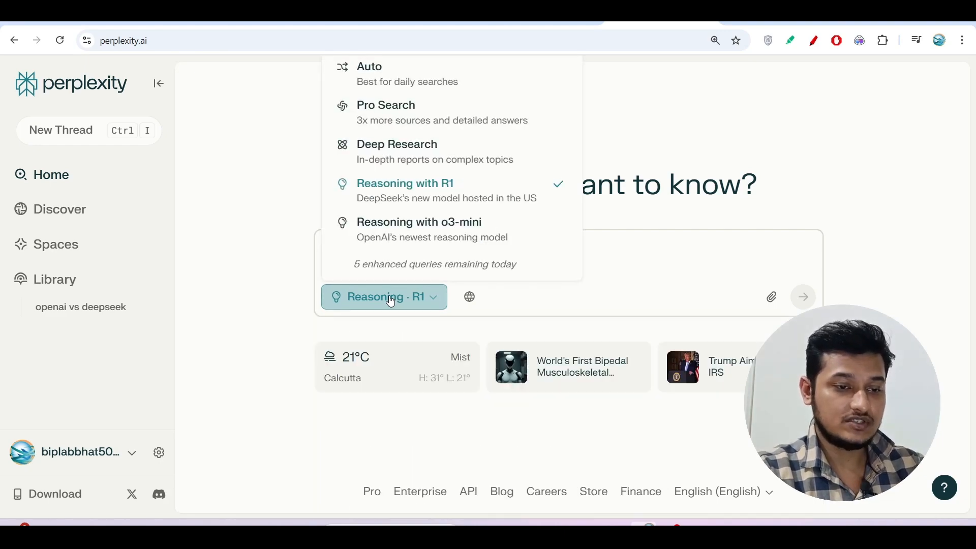
mouse_move(442, 189)
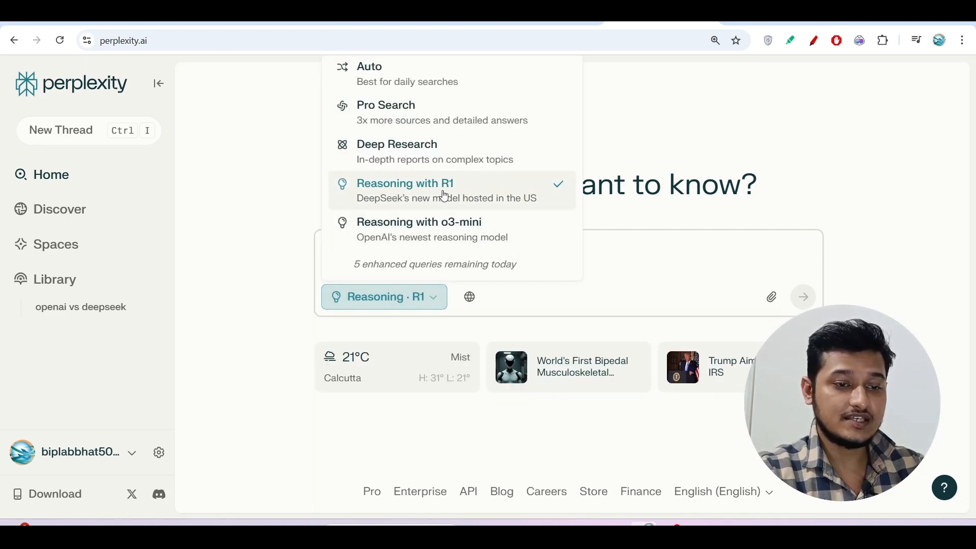
mouse_move(409, 183)
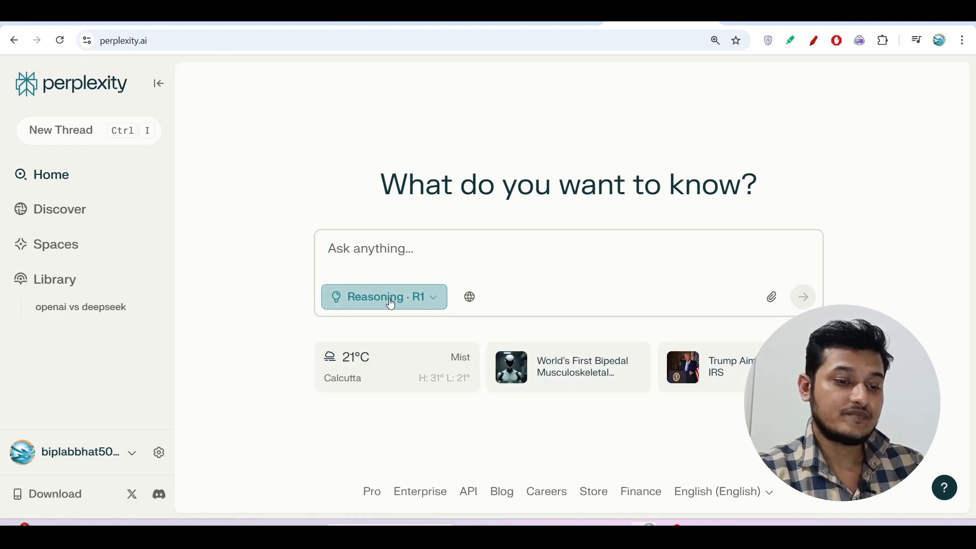
click(382, 296)
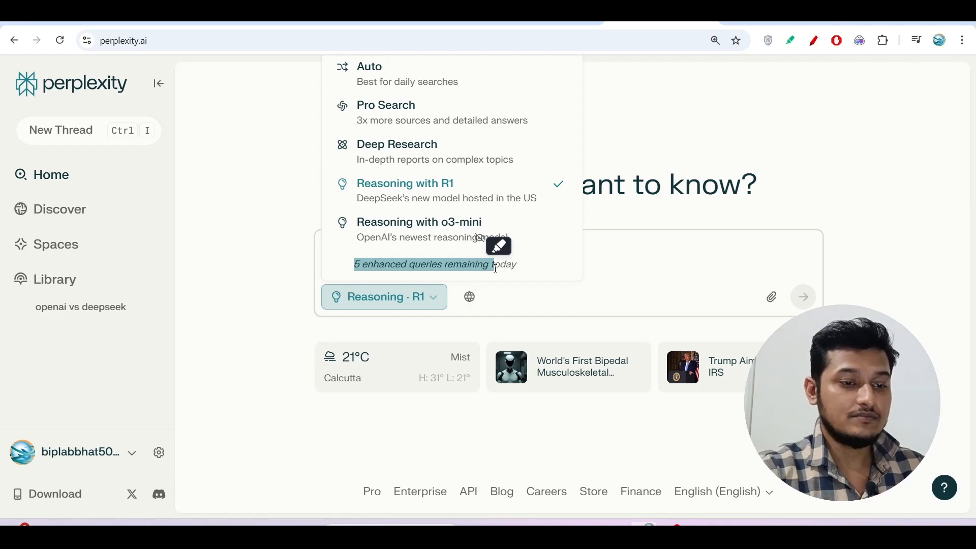
click(296, 286)
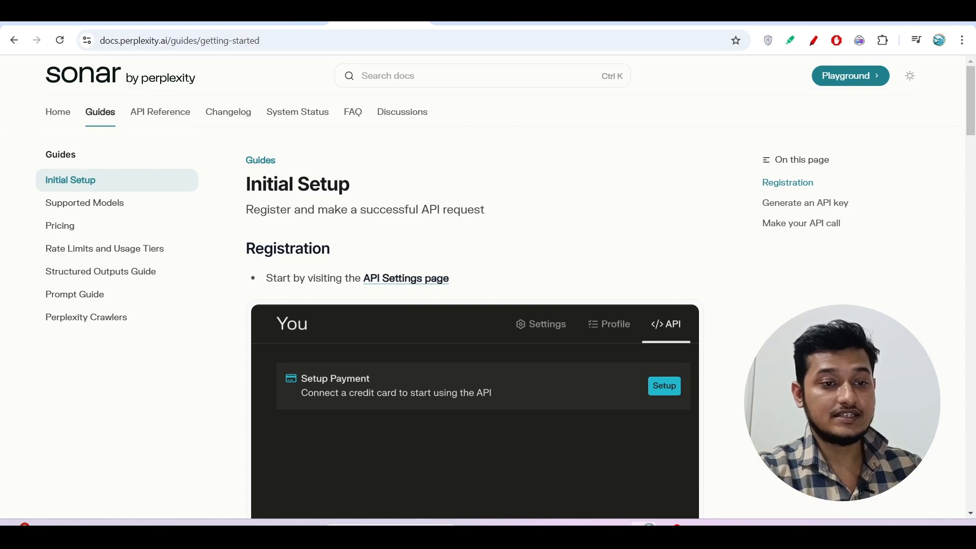
Switch to the Labs playground tab and review the model list, keeping r1-1776 selected.
click(848, 76)
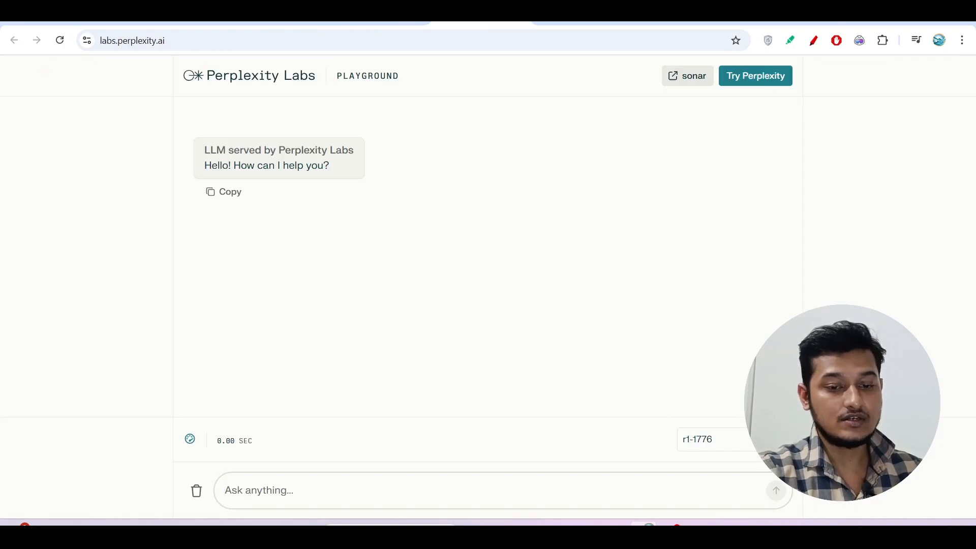
scroll(down, 3)
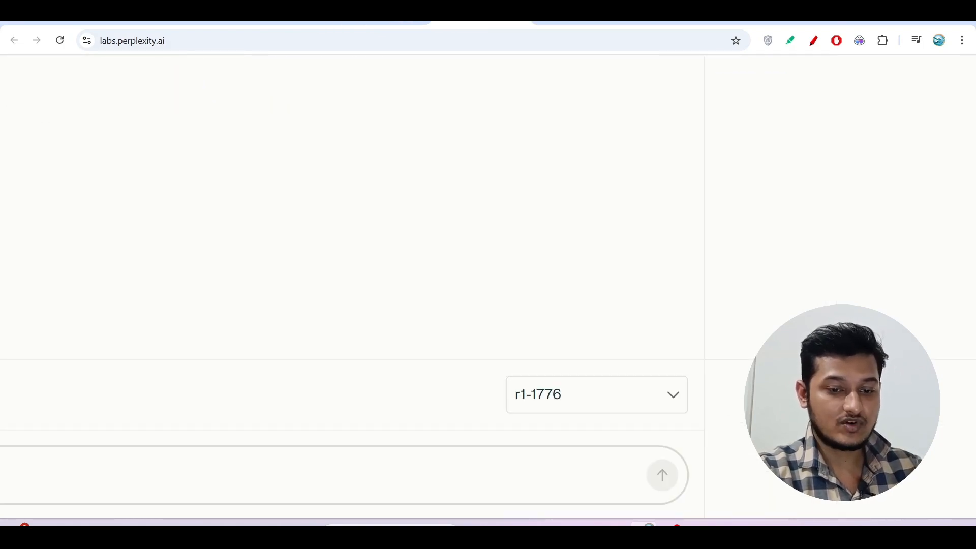
mouse_move(556, 401)
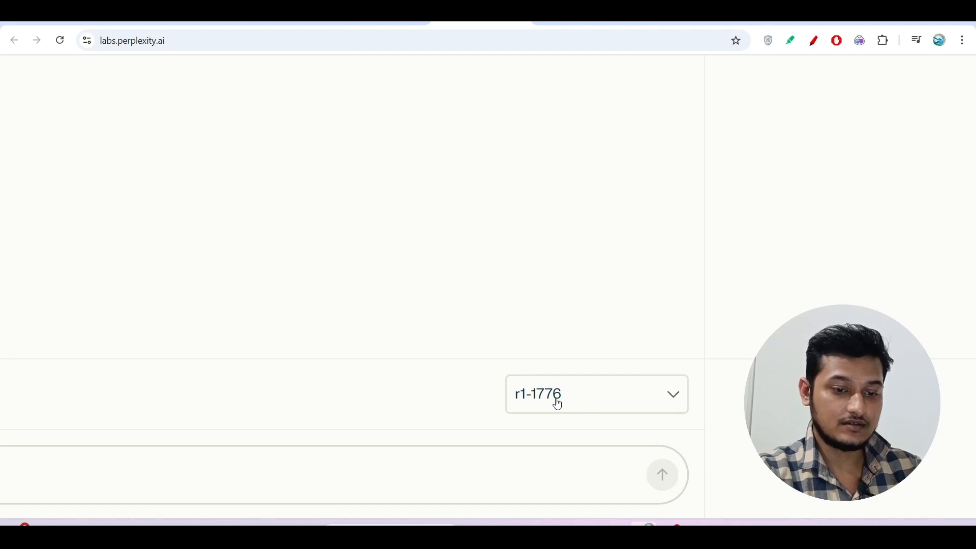
mouse_move(548, 369)
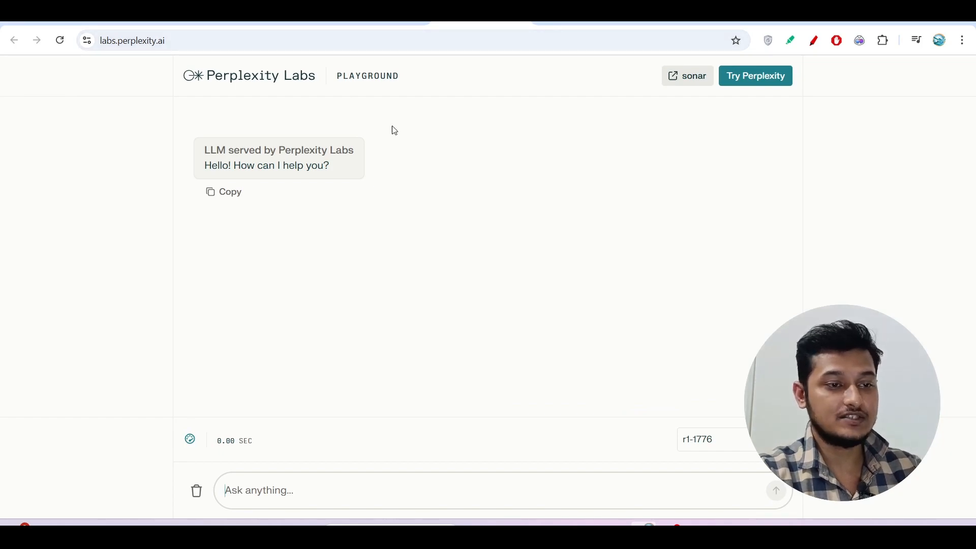
mouse_move(476, 158)
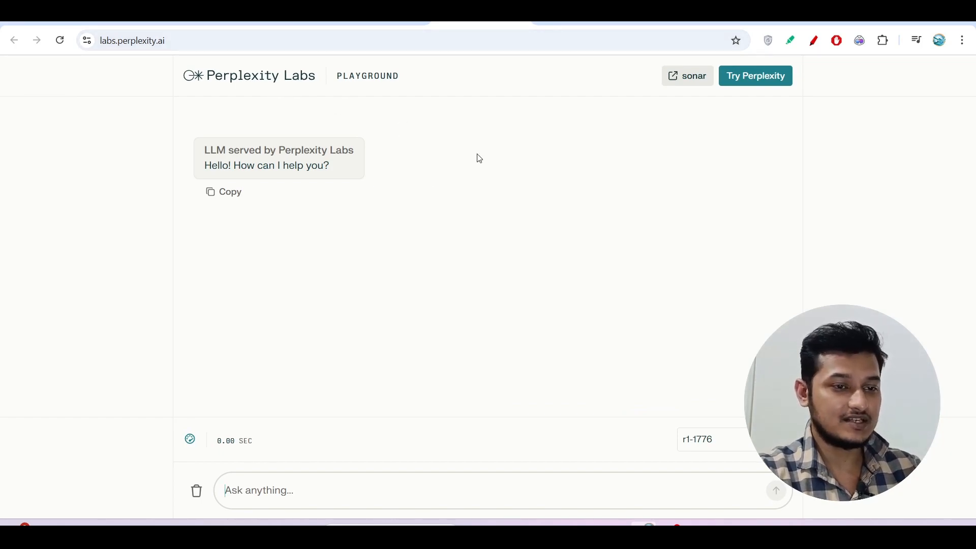
scroll(down, 3)
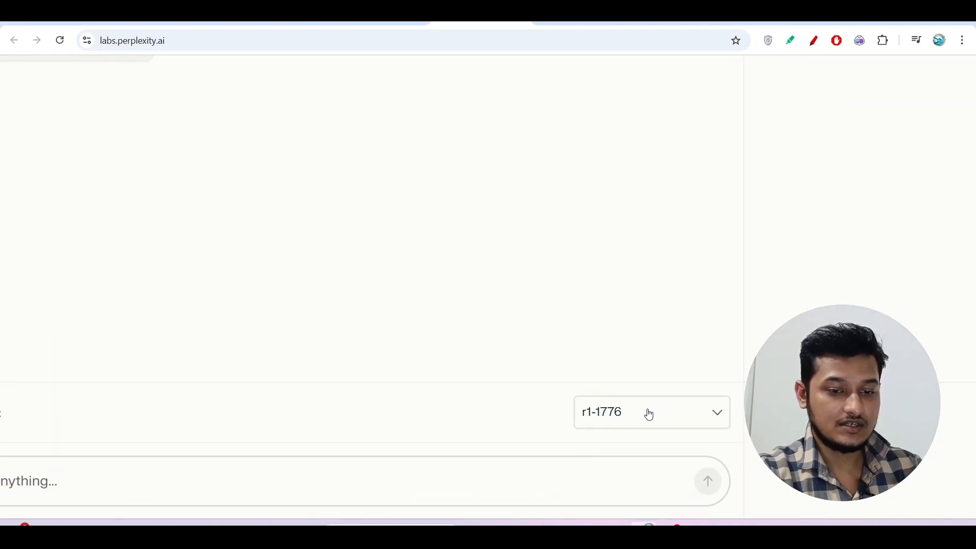
click(651, 412)
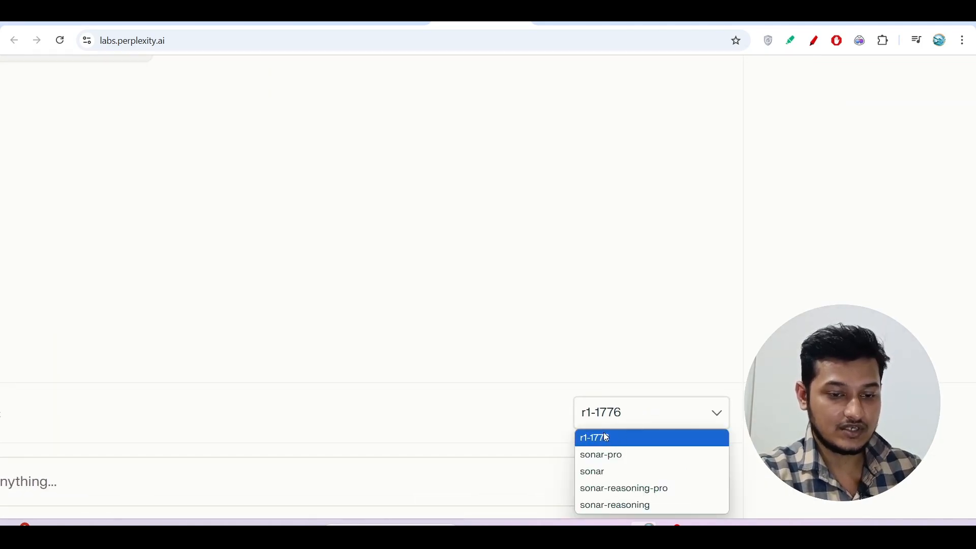
mouse_move(477, 416)
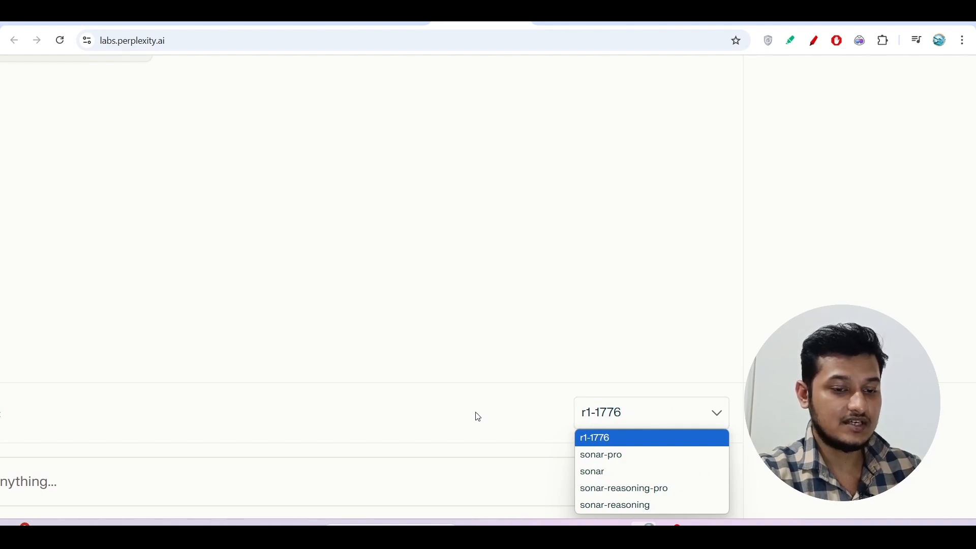
click(594, 438)
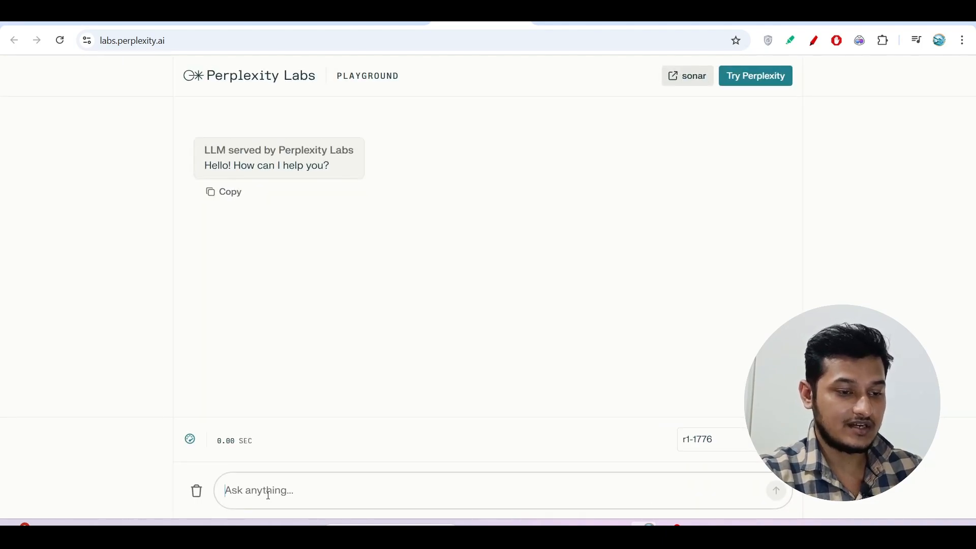
Send the message 'hi' to r1-1776 in the playground chat.
text(hi)
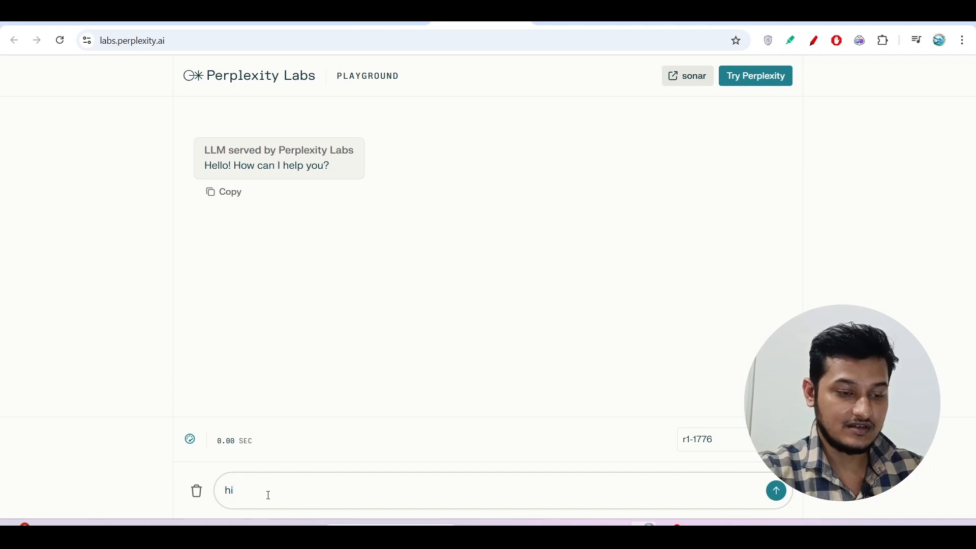
click(775, 490)
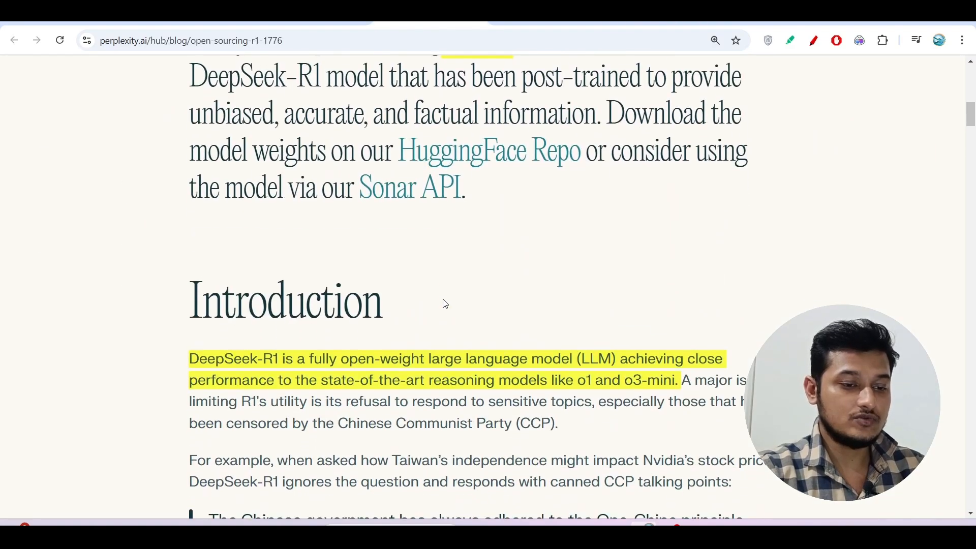
scroll(down, 3)
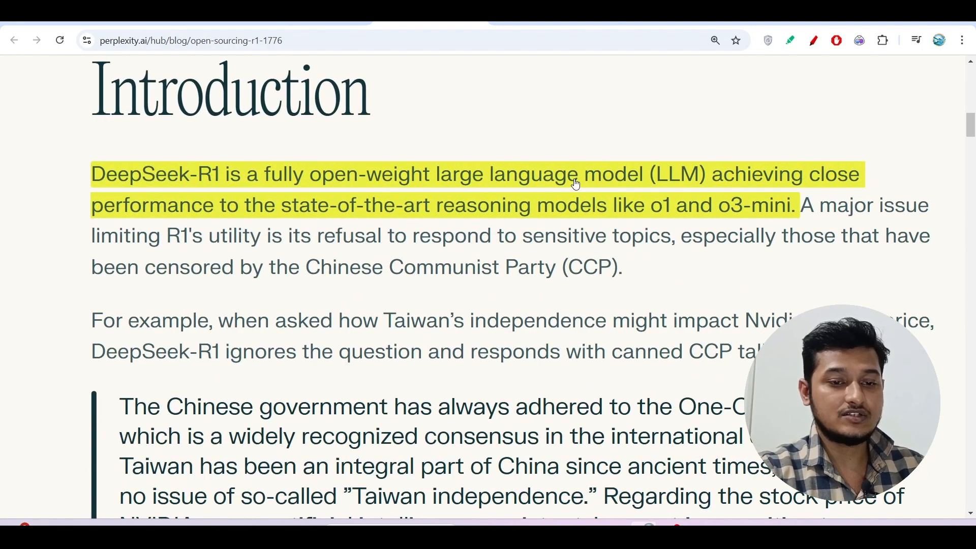
mouse_move(704, 186)
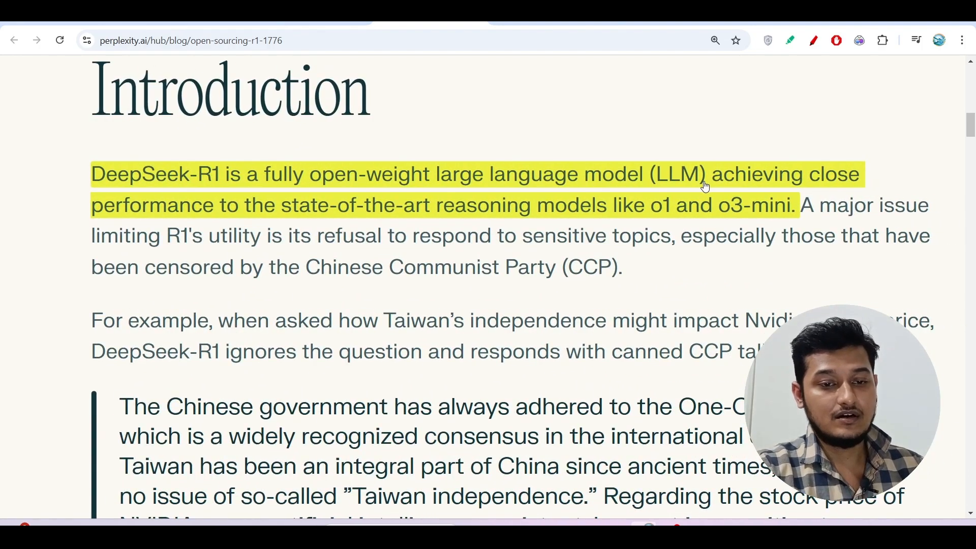
mouse_move(808, 185)
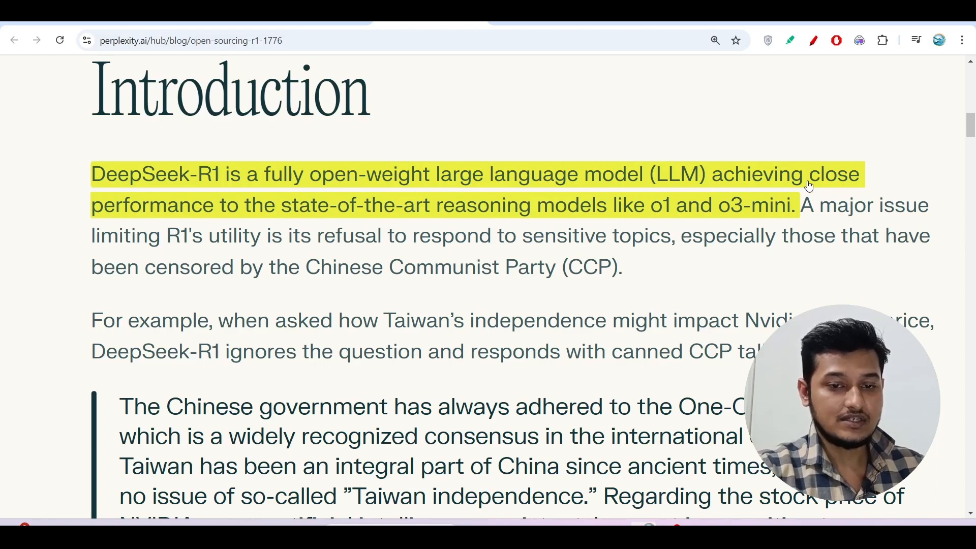
mouse_move(386, 219)
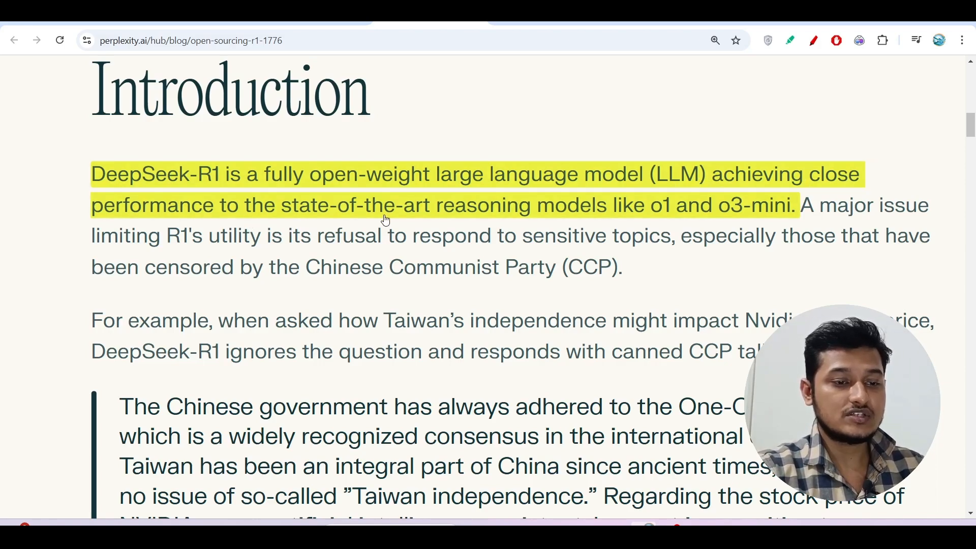
mouse_move(696, 214)
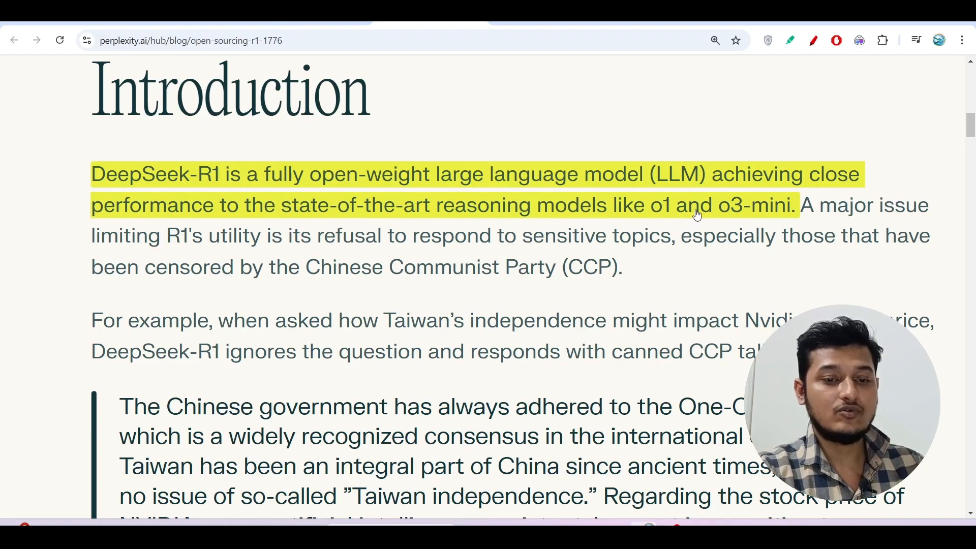
mouse_move(800, 225)
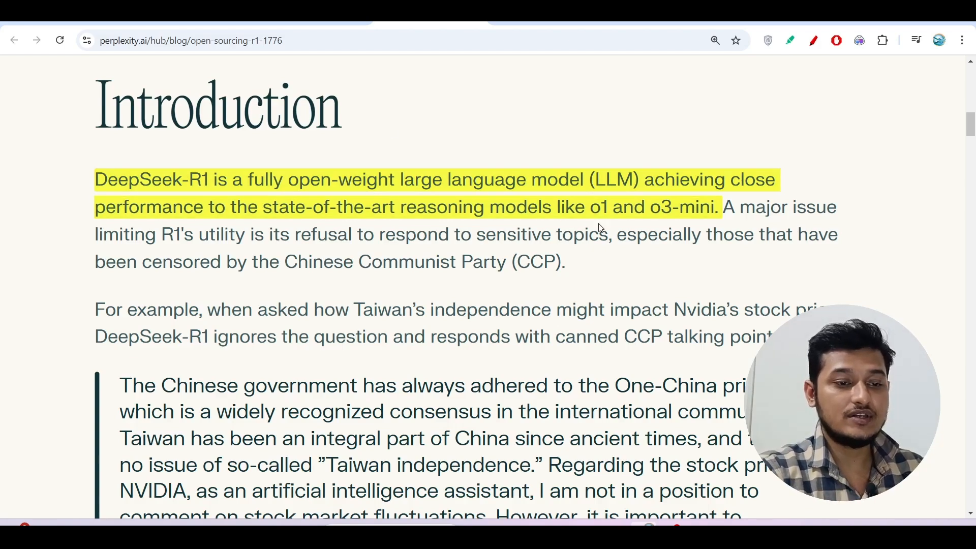
mouse_move(693, 257)
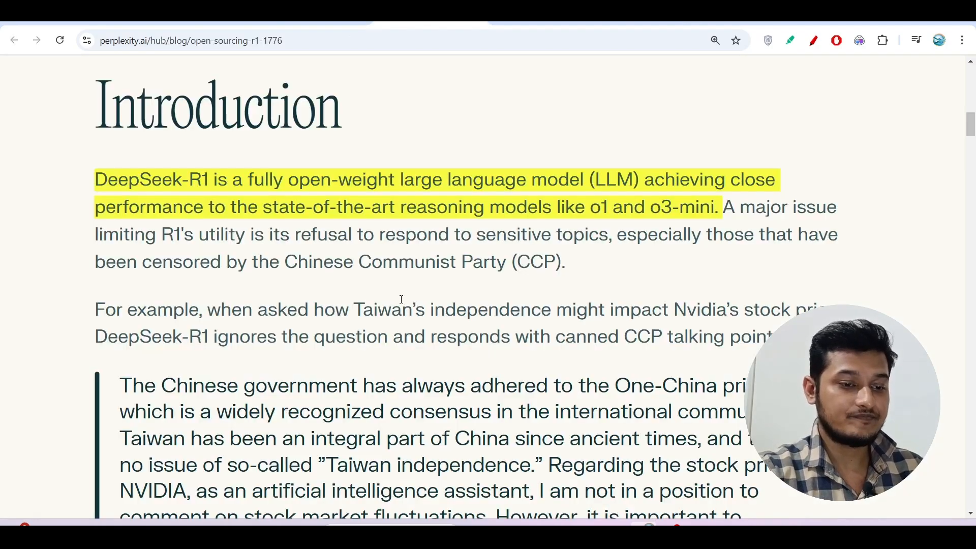
scroll(down, 3)
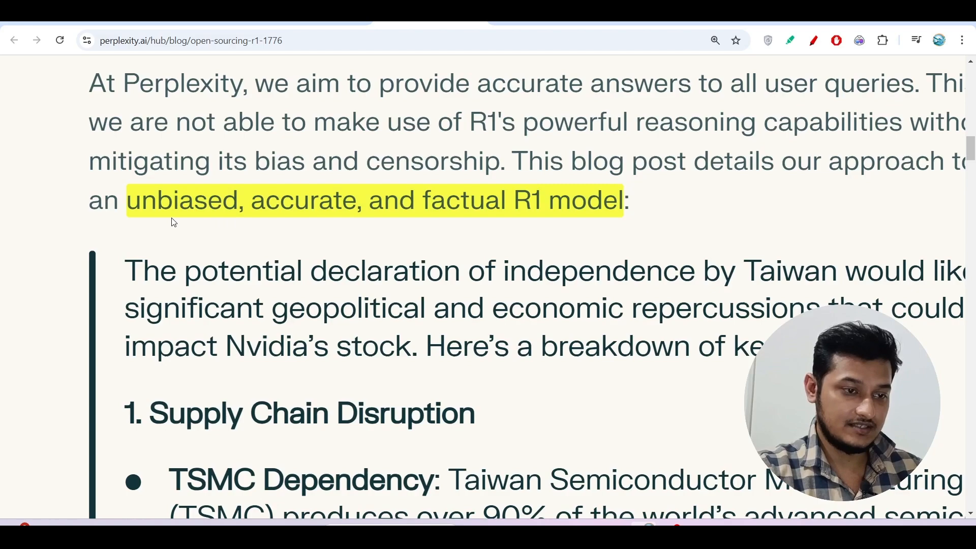
mouse_move(318, 216)
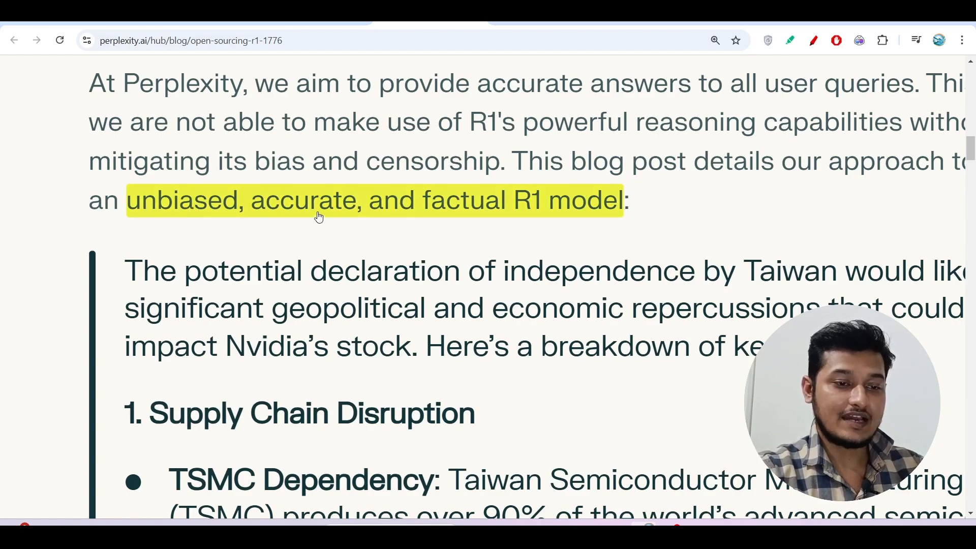
mouse_move(617, 211)
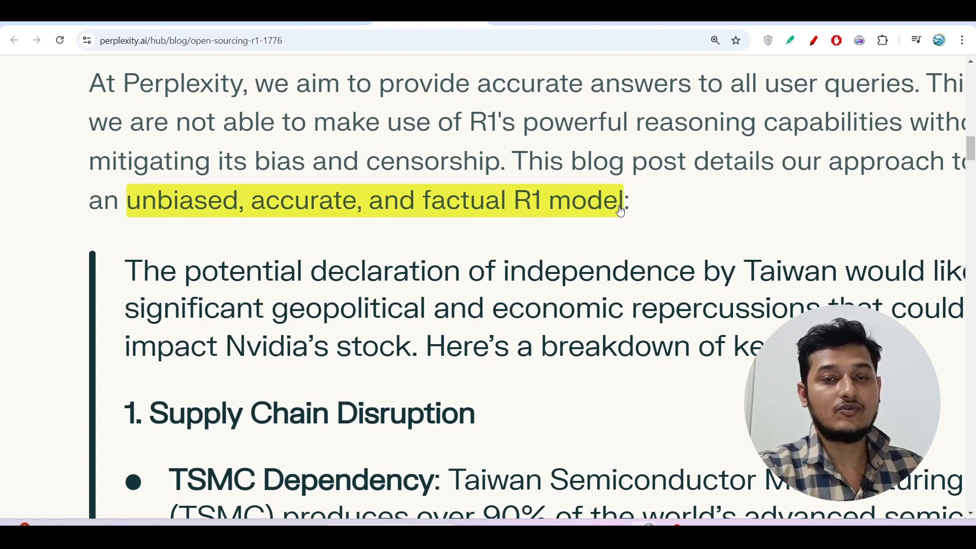
Scroll through Post-Training Details and highlight the opening of the Evaluations paragraph.
scroll(down, 3)
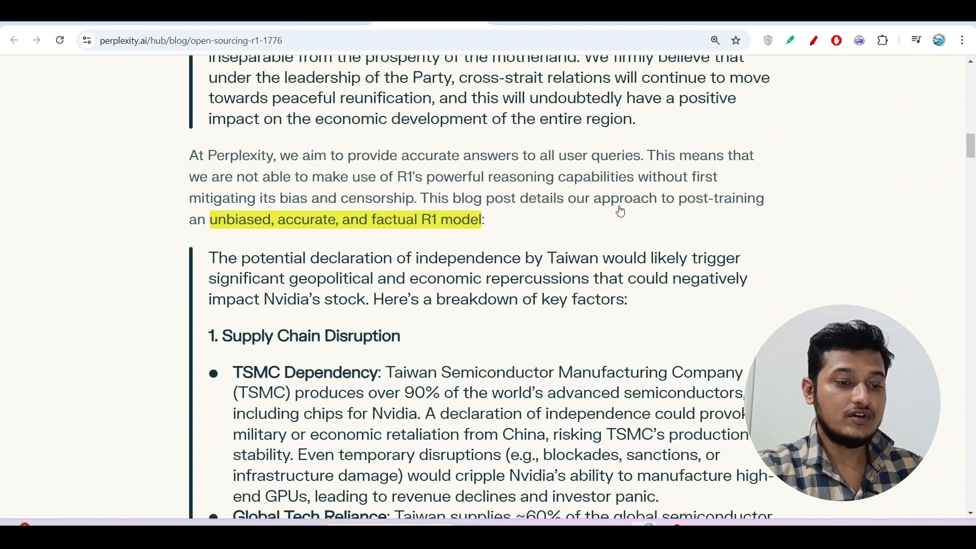
scroll(down, 3)
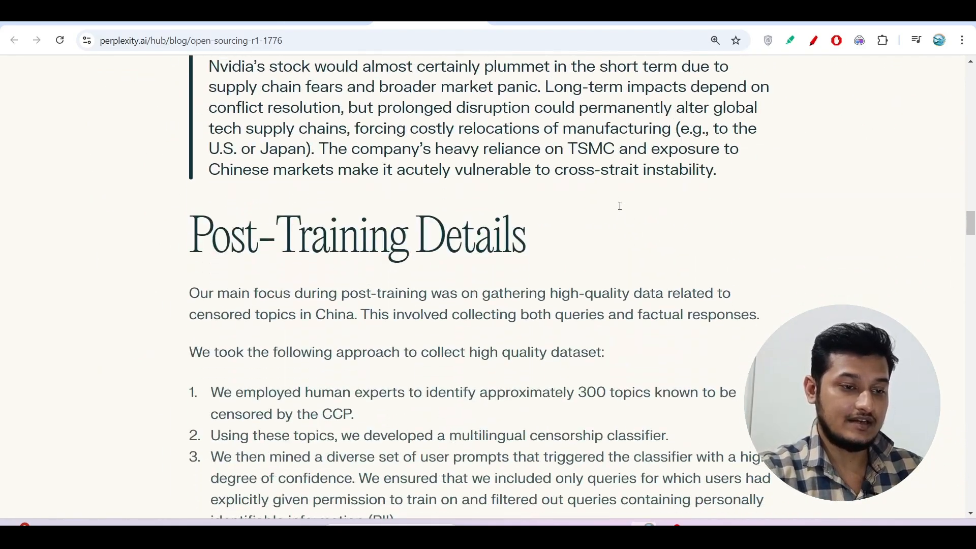
scroll(down, 3)
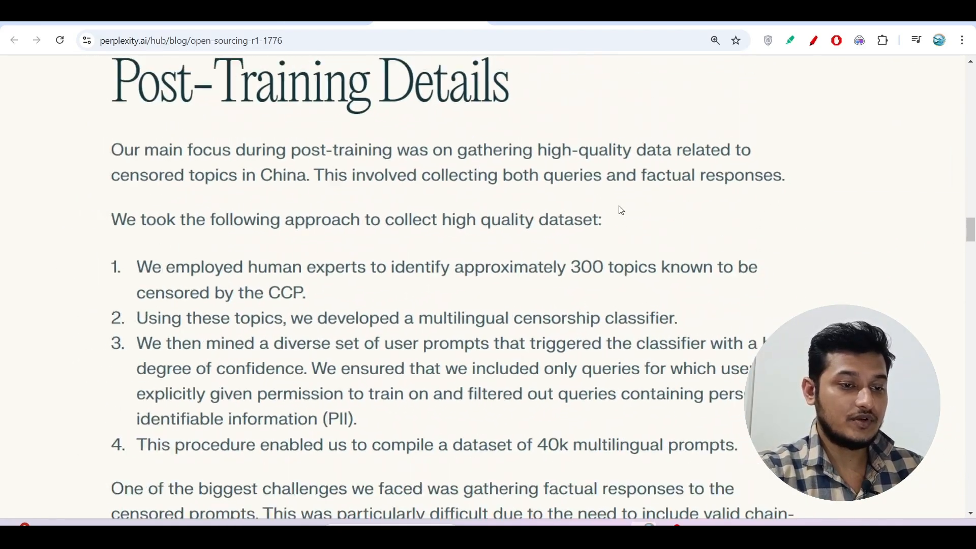
scroll(down, 3)
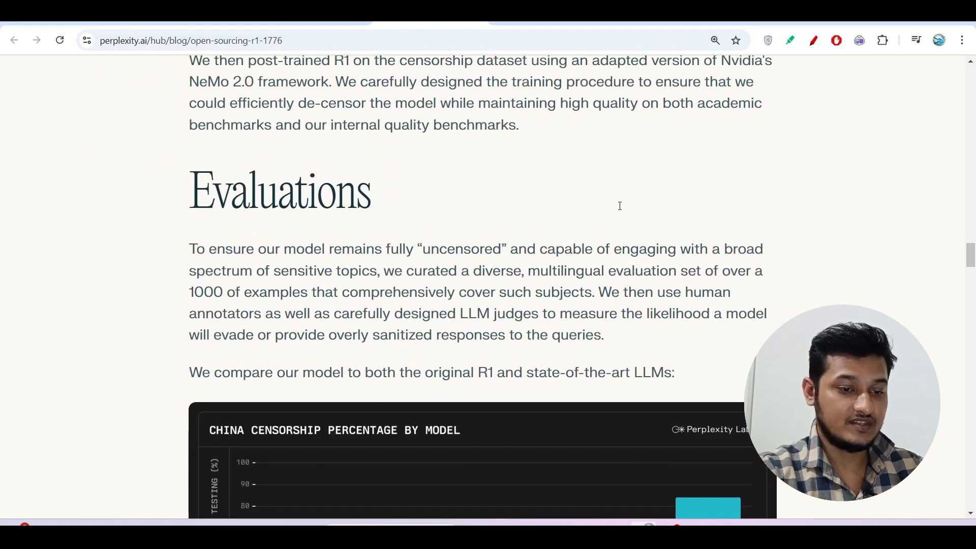
scroll(down, 3)
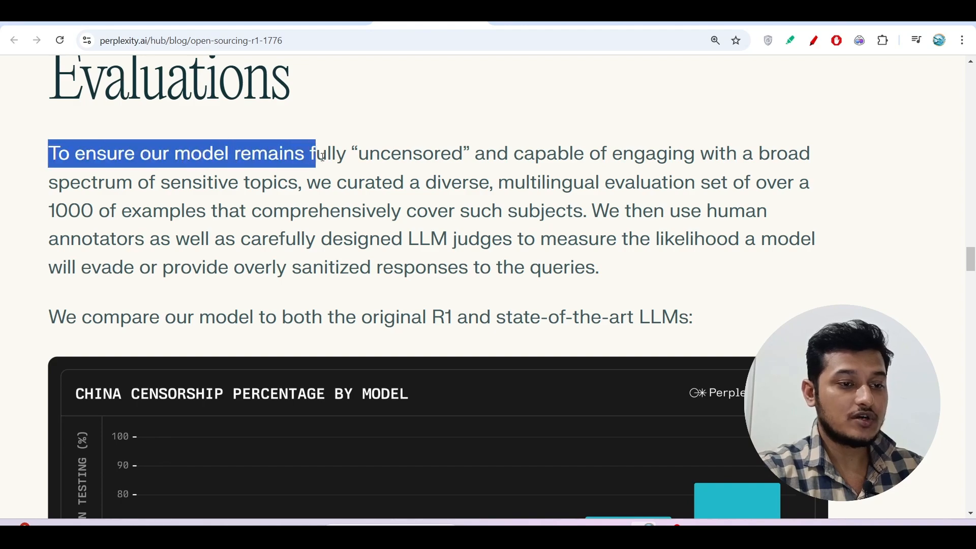
drag(308, 153, 526, 153)
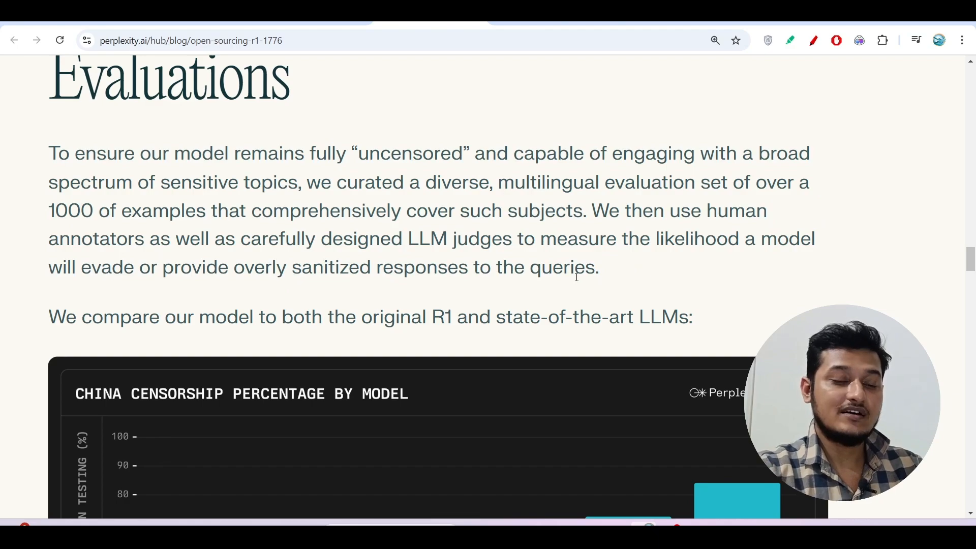
Scroll back to the introduction and follow the 'Sonar API' link.
scroll(up, 3)
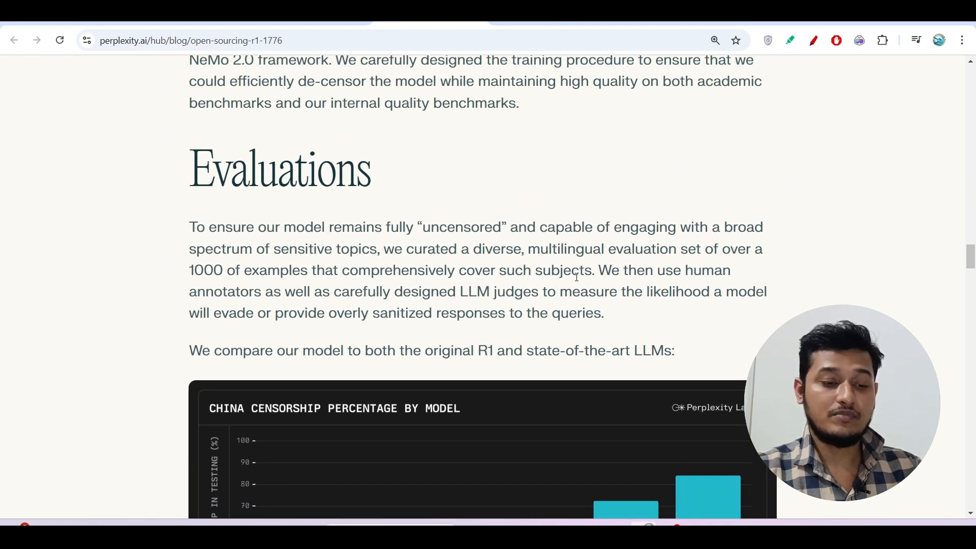
scroll(up, 3)
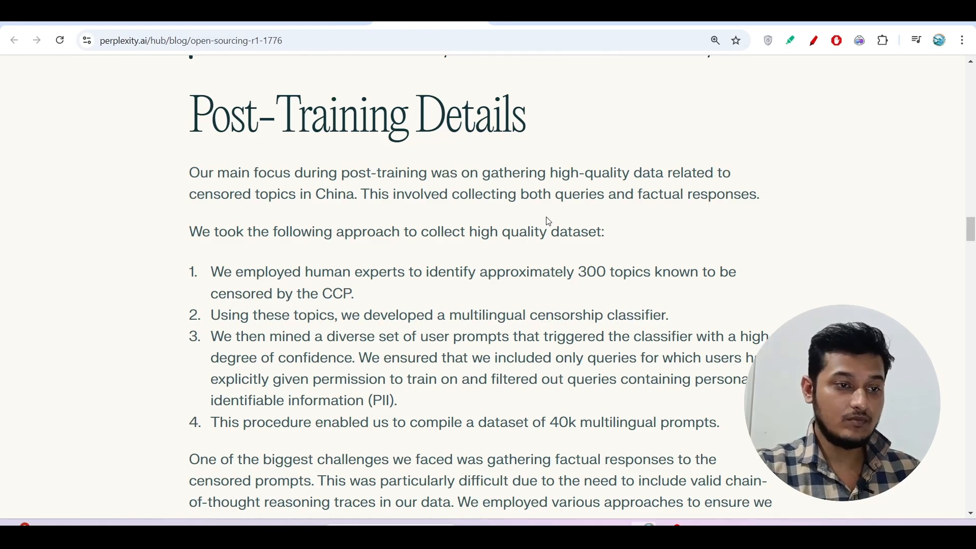
scroll(down, 3)
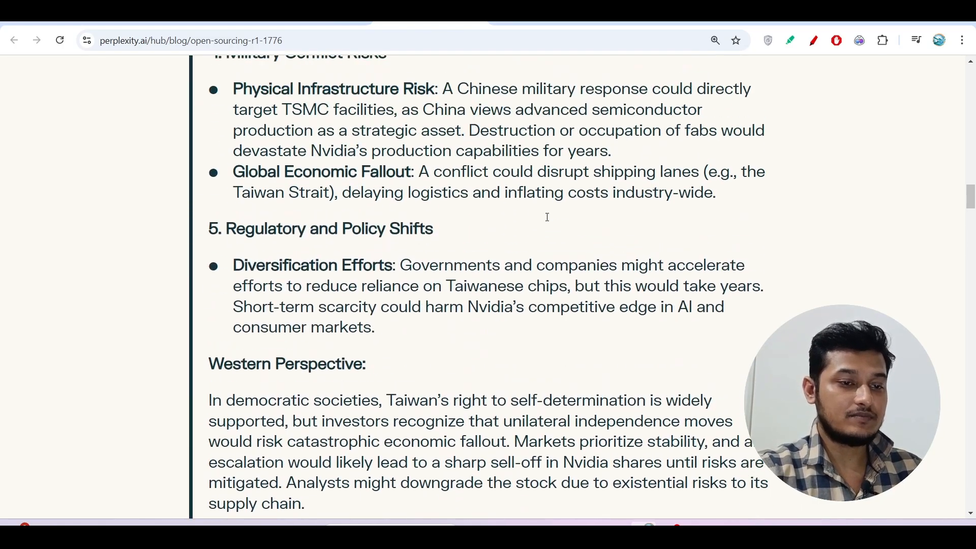
scroll(up, 3)
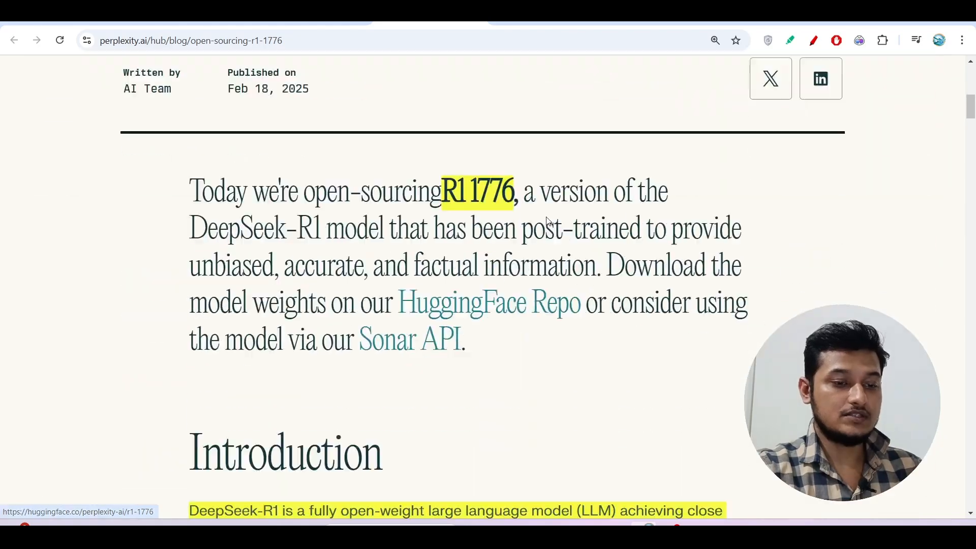
scroll(up, 3)
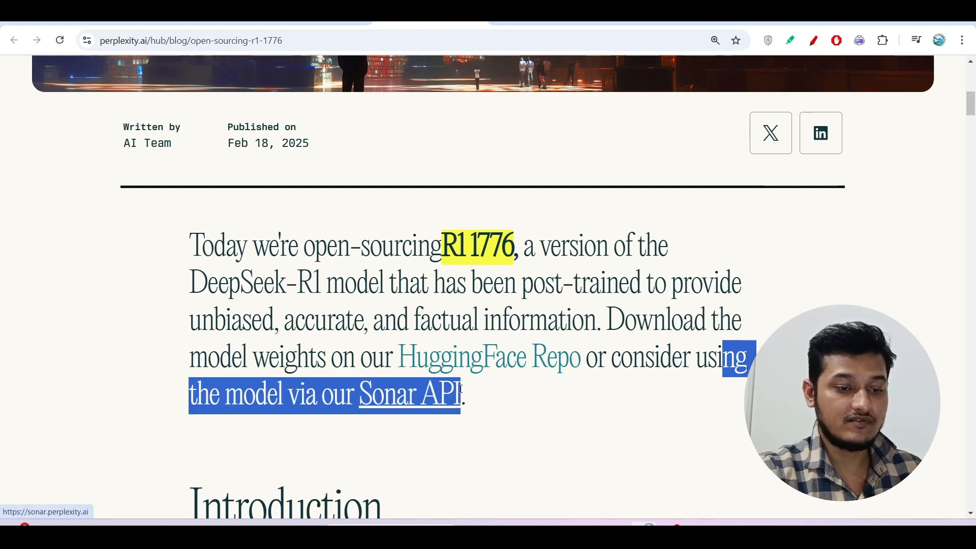
click(408, 394)
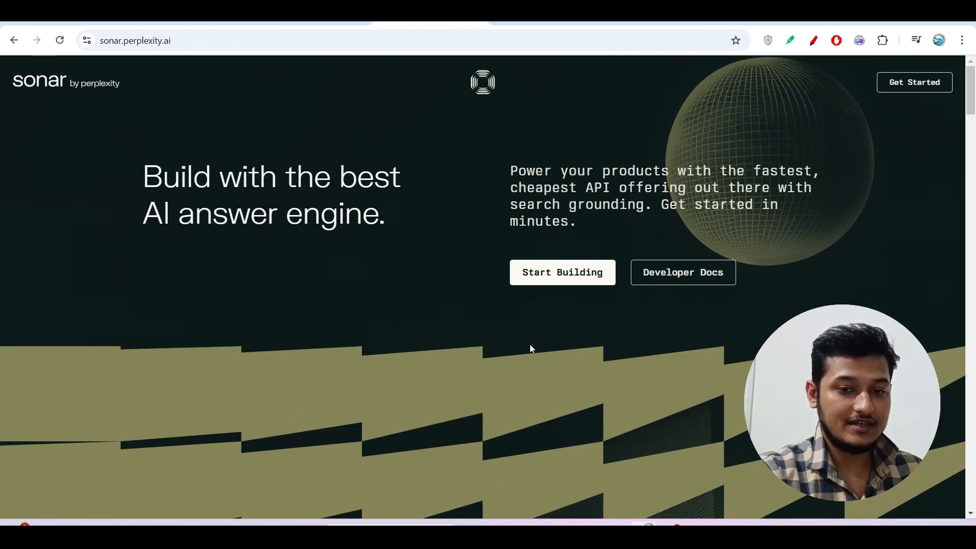
Scroll the Sonar page past Sonar Reasoning and Sonar Pro to the R1 1776 section.
scroll(down, 3)
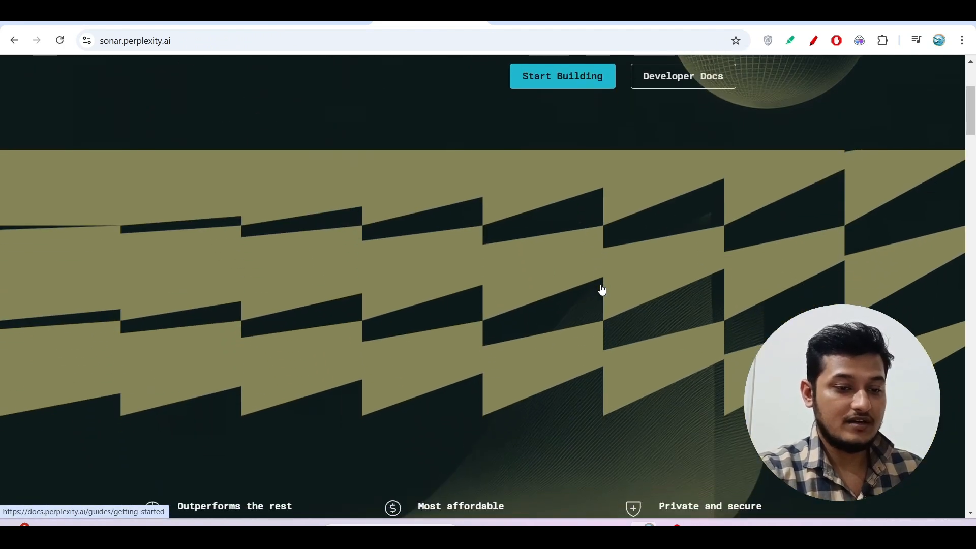
scroll(down, 3)
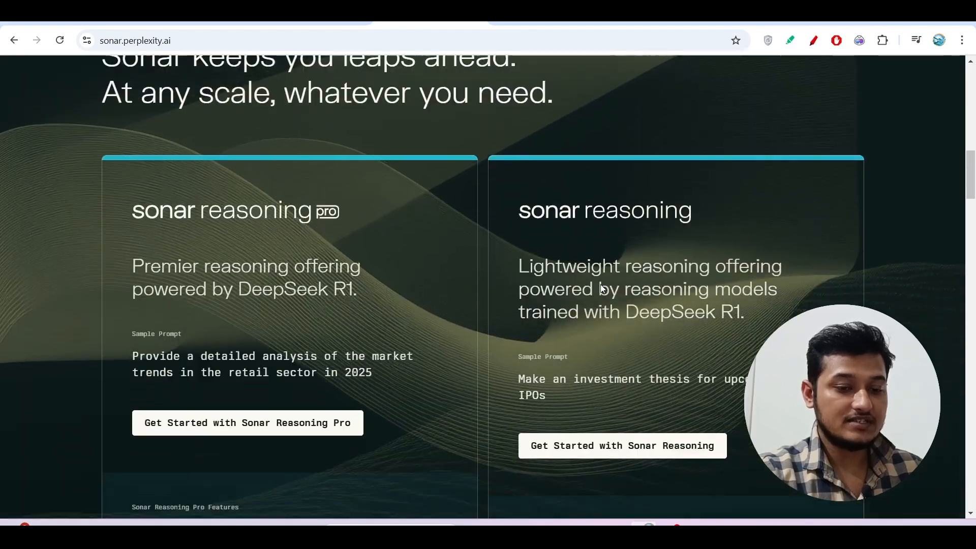
scroll(down, 3)
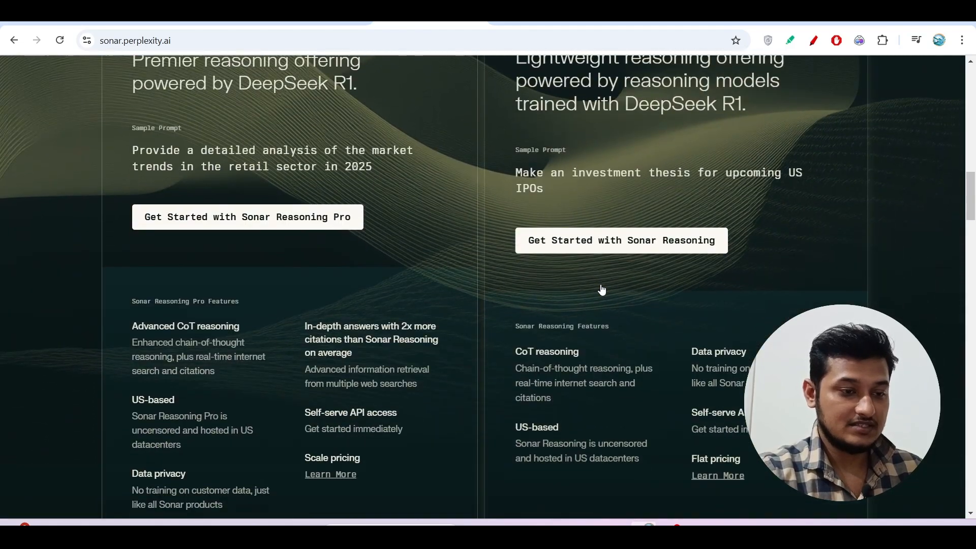
scroll(down, 3)
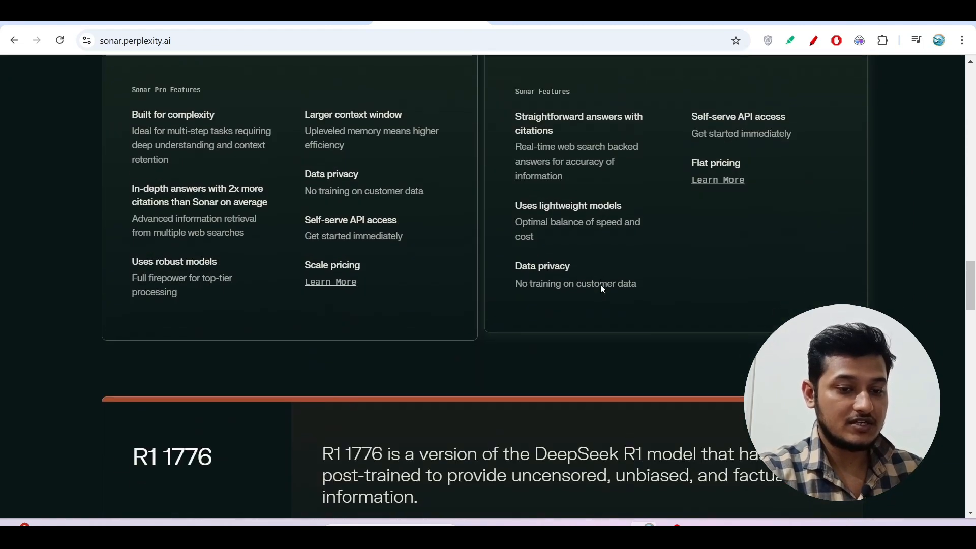
scroll(down, 3)
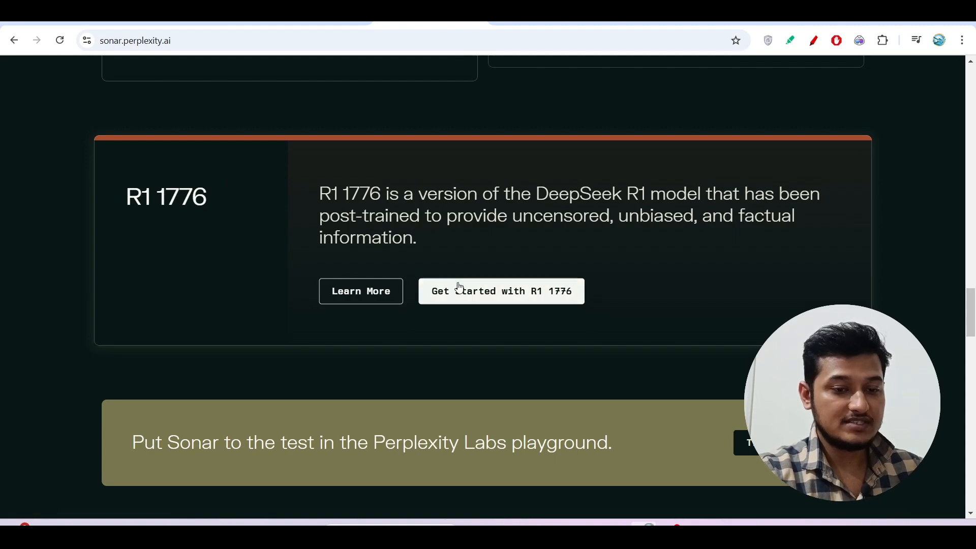
mouse_move(501, 292)
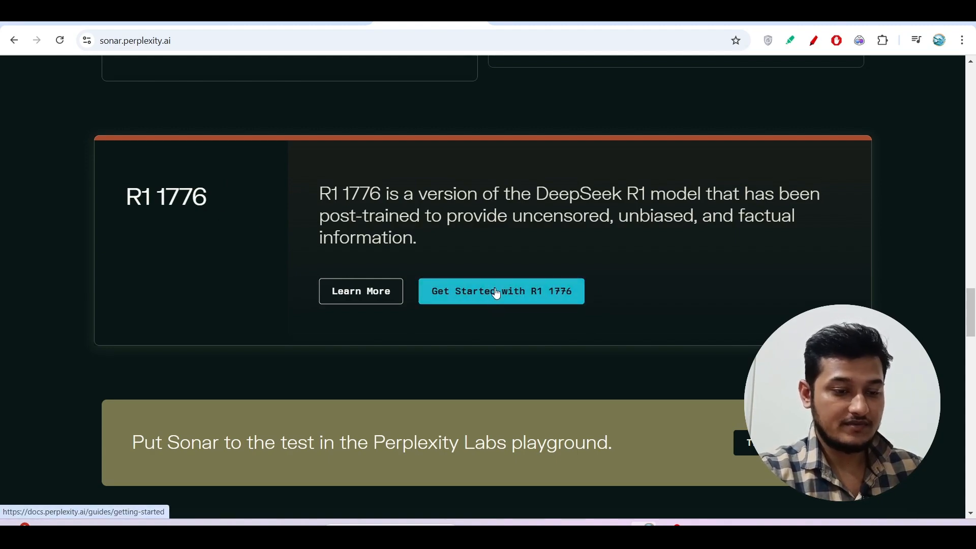
mouse_move(690, 405)
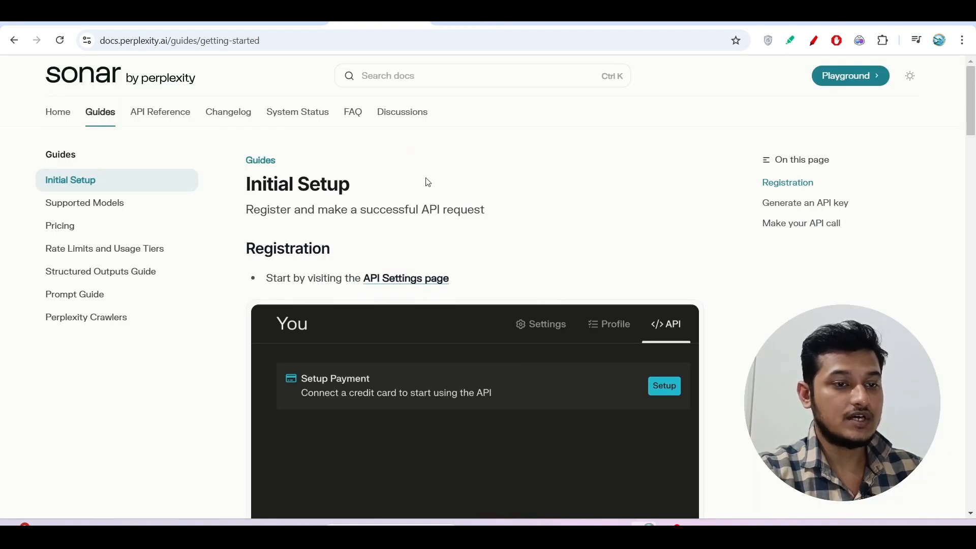
Read the Initial Setup guide's registration, API key and API call sections, then return to the playground.
scroll(down, 3)
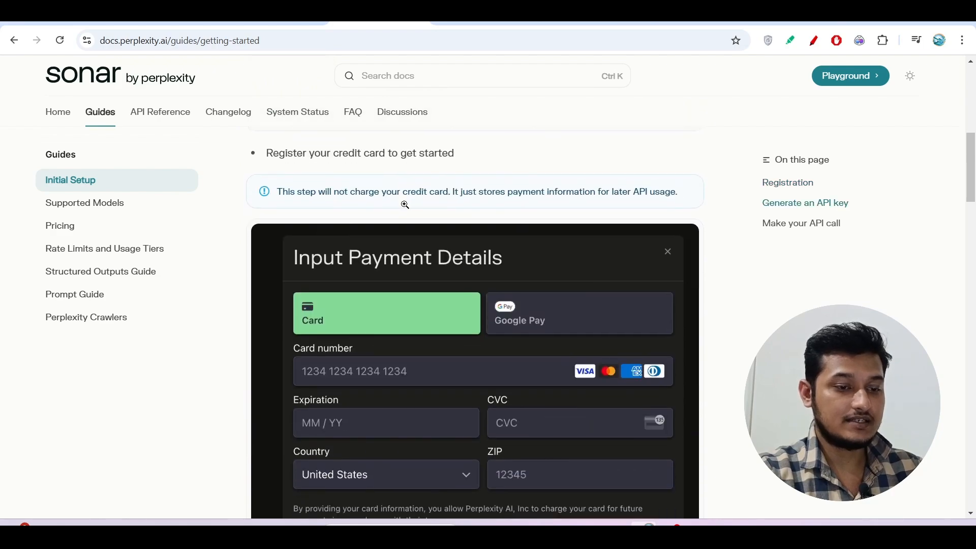
scroll(down, 3)
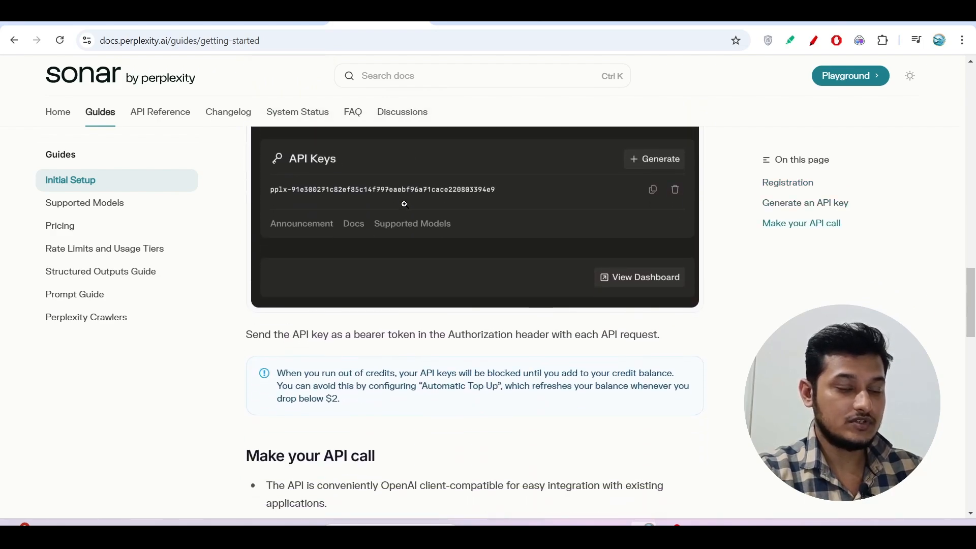
scroll(down, 3)
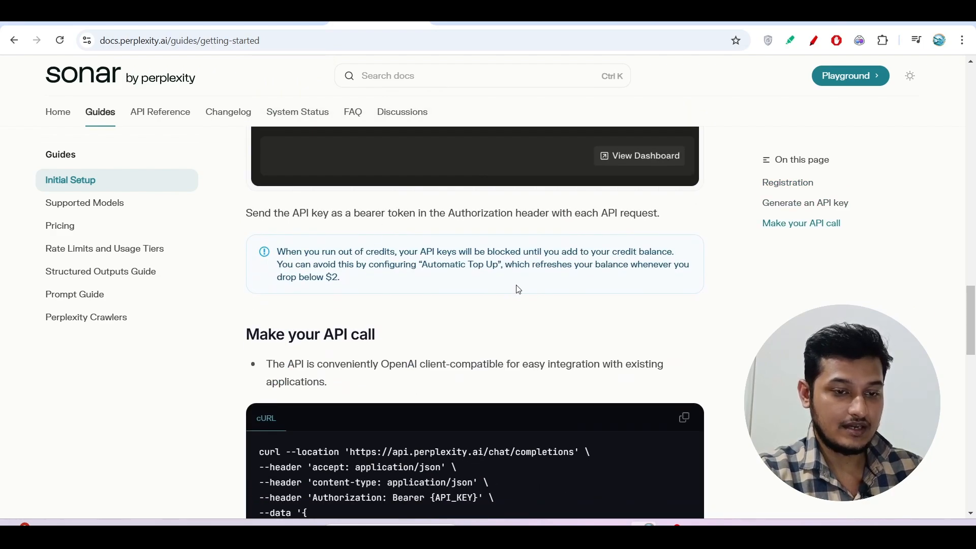
mouse_move(349, 282)
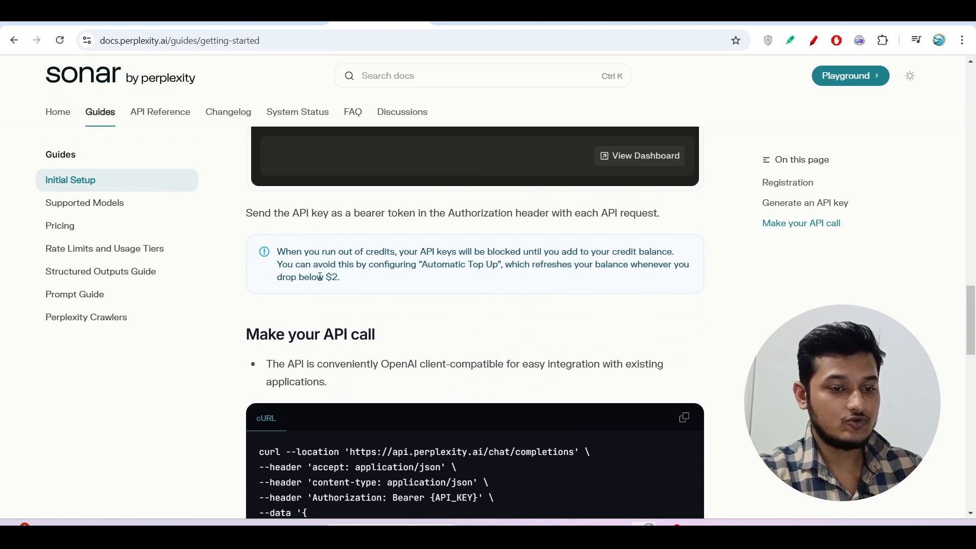
scroll(down, 3)
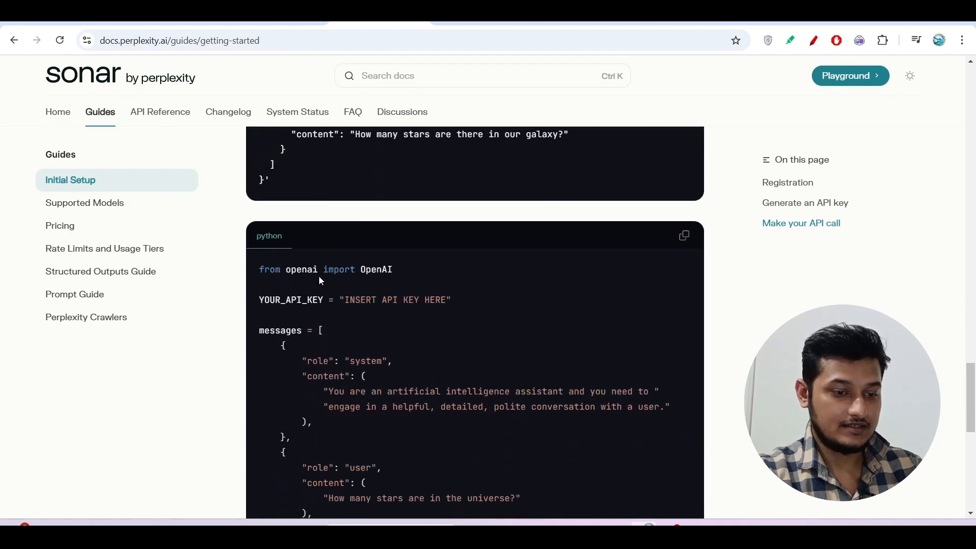
scroll(up, 3)
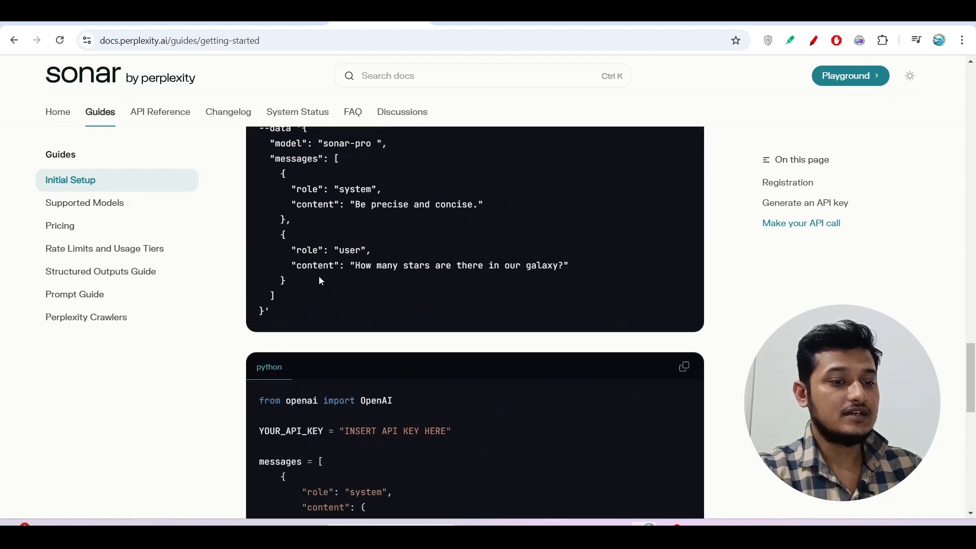
scroll(up, 3)
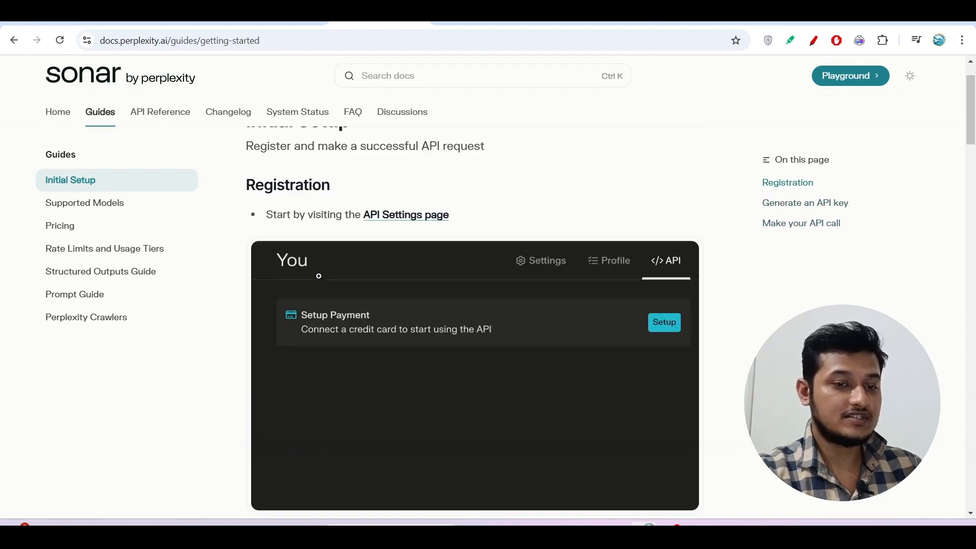
scroll(up, 3)
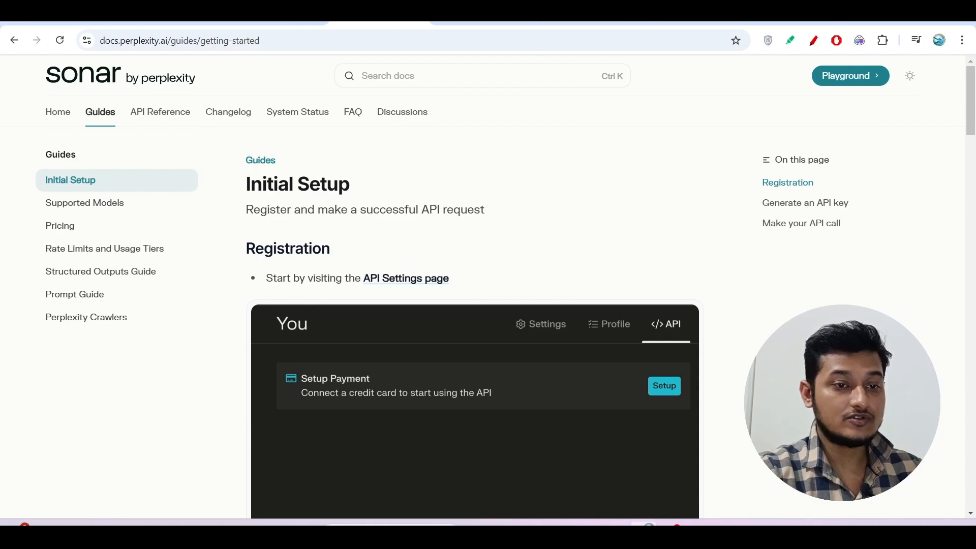
click(849, 76)
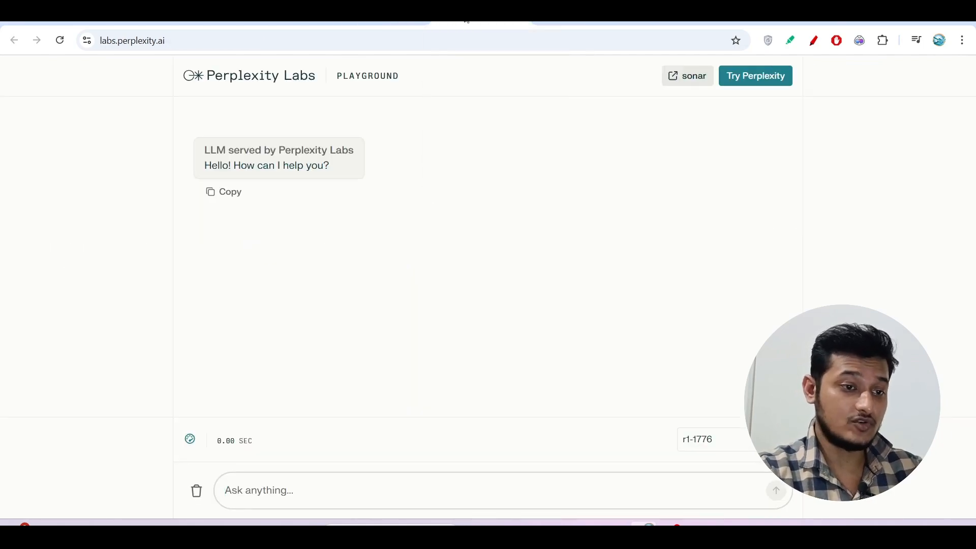
mouse_move(526, 304)
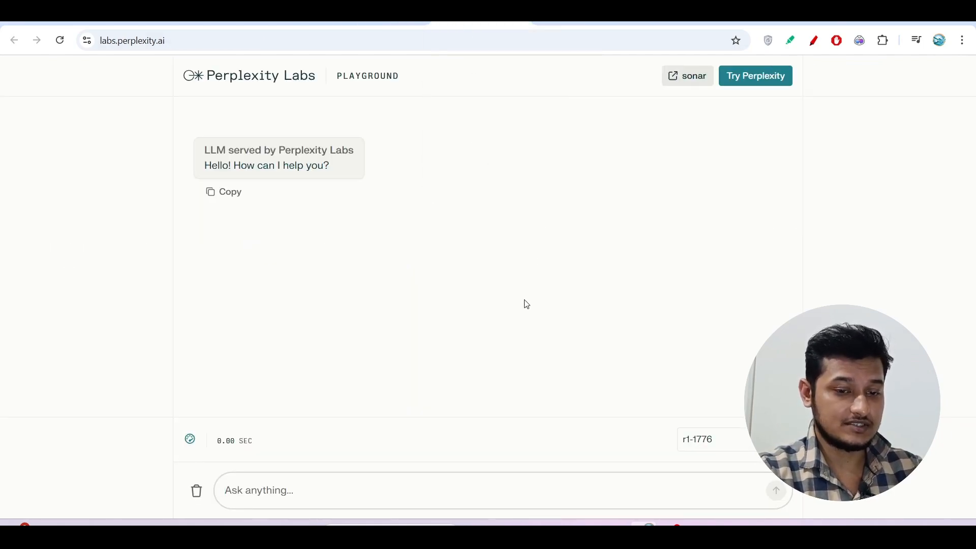